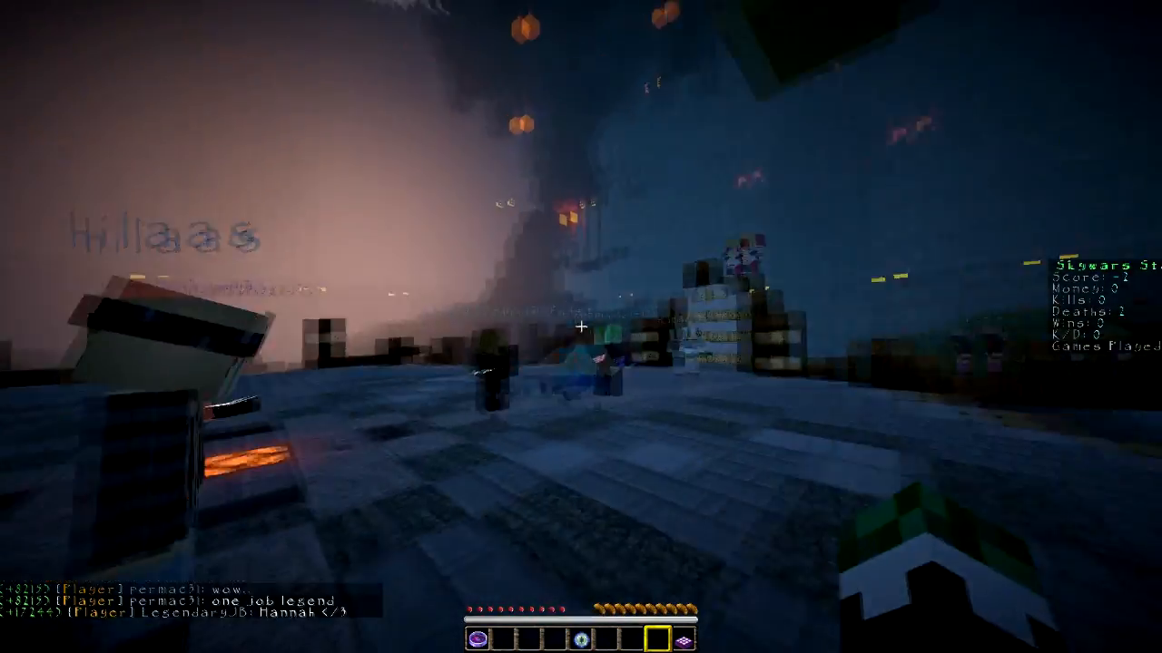
mouse_move(581, 327)
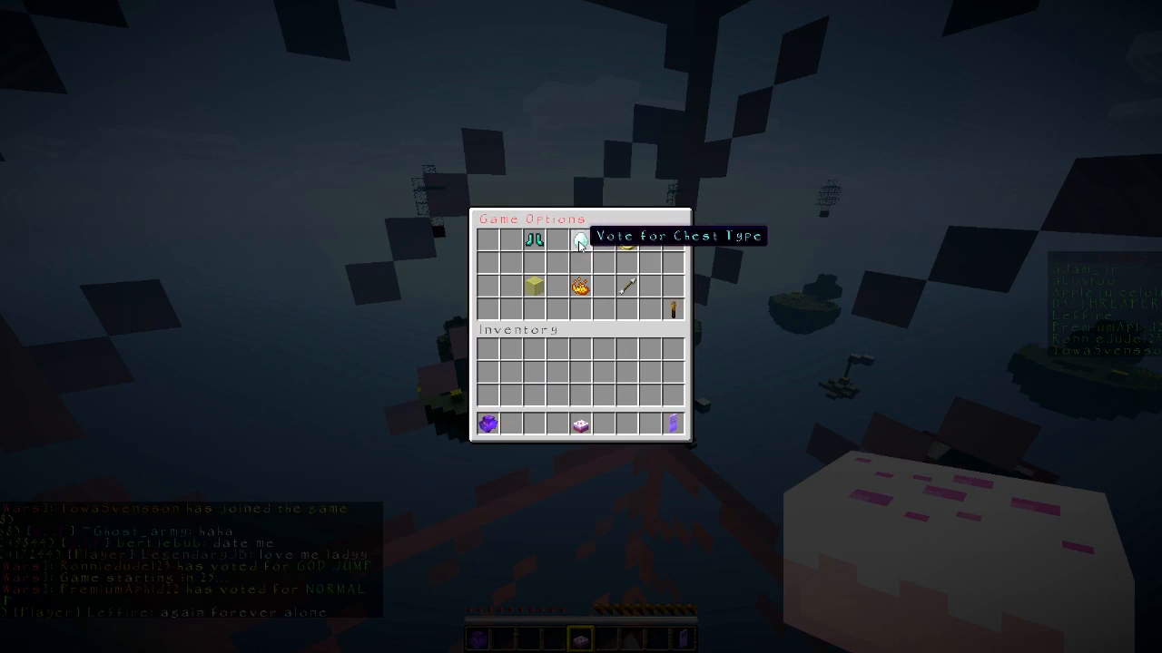
- Vote for the match's time of day in the Time Voting Menu
left_click(578, 241)
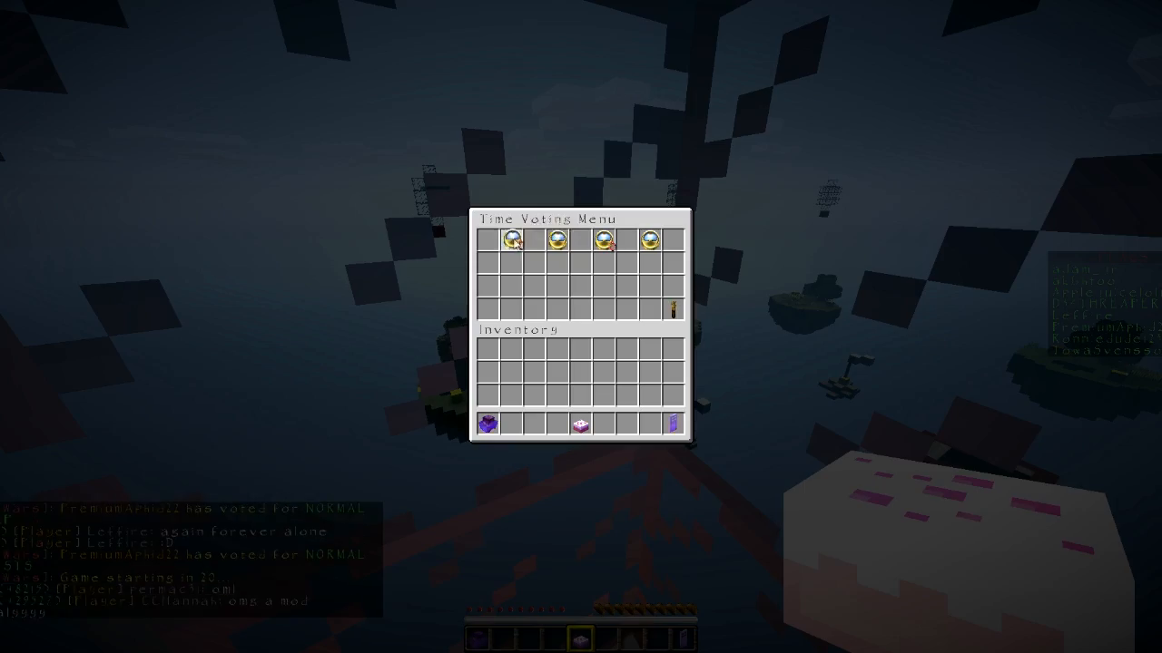
left_click(554, 240)
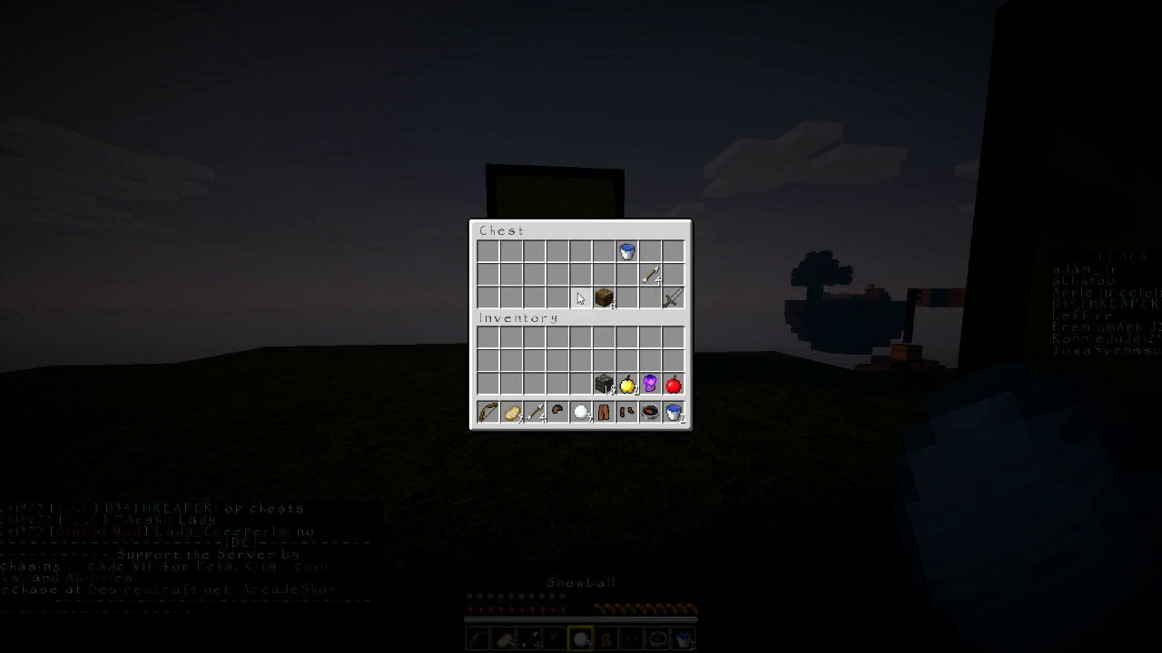
- Close the first looted chest, then the next one after taking its sword, potions and blocks
key("Escape")
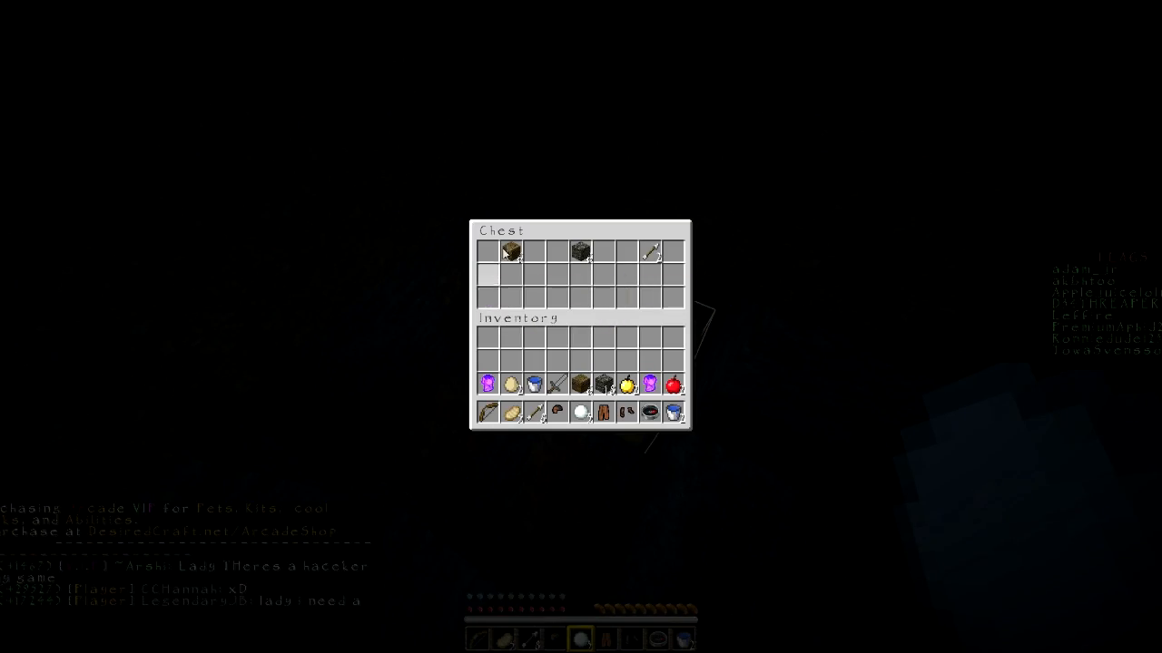
key("Escape")
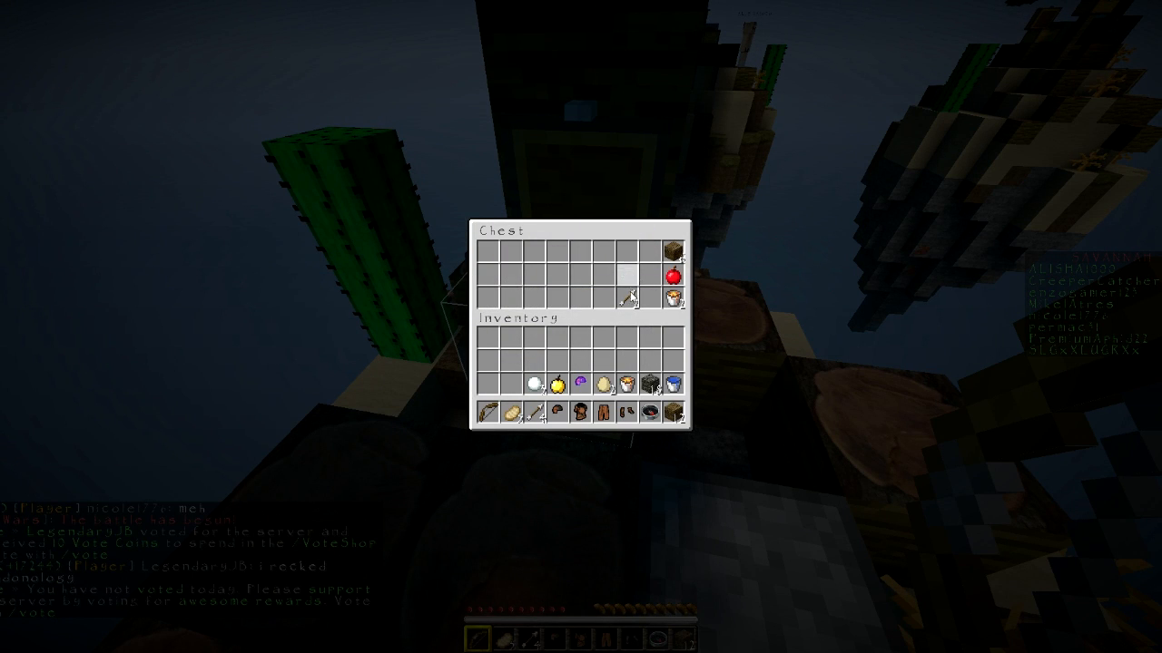
- Close the chest holding blocks, an apple, a bucket and arrows
key("Escape")
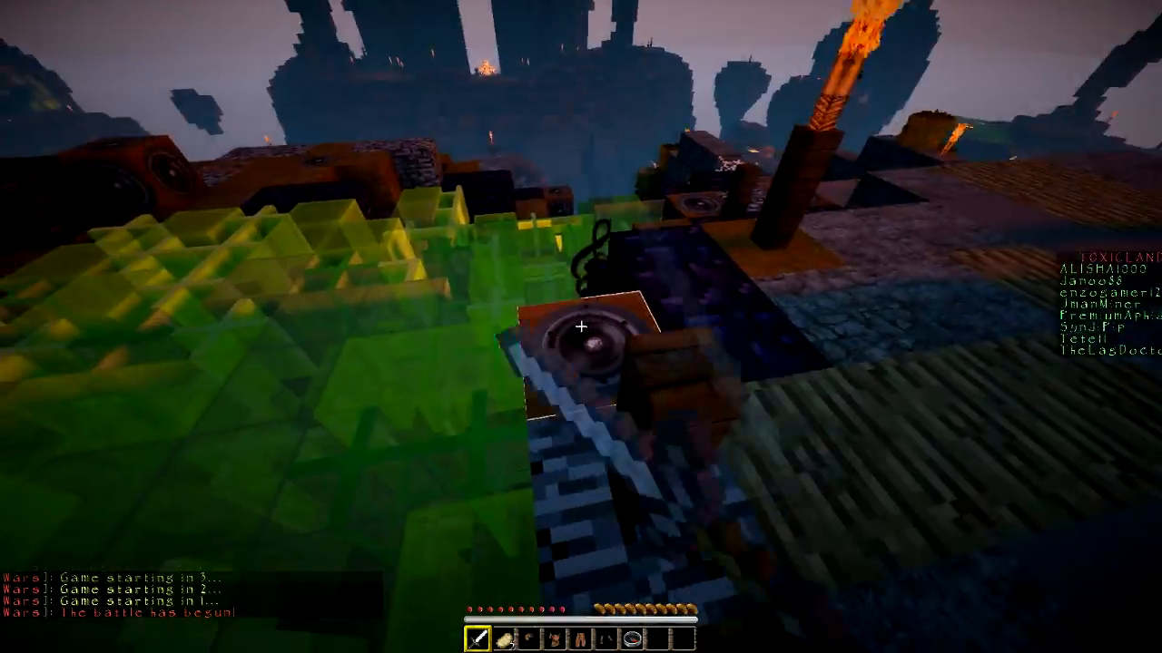
mouse_move(580, 345)
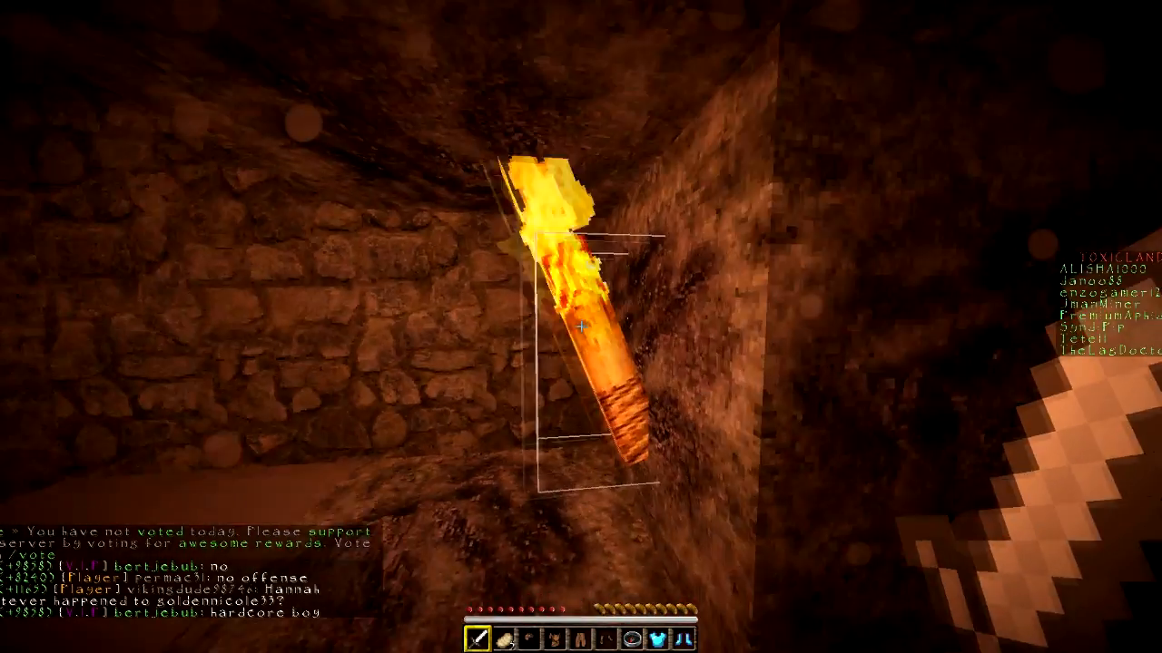
- Toggle the inventory screen while looting the diamond chestplate and enchanted gear
key("e")
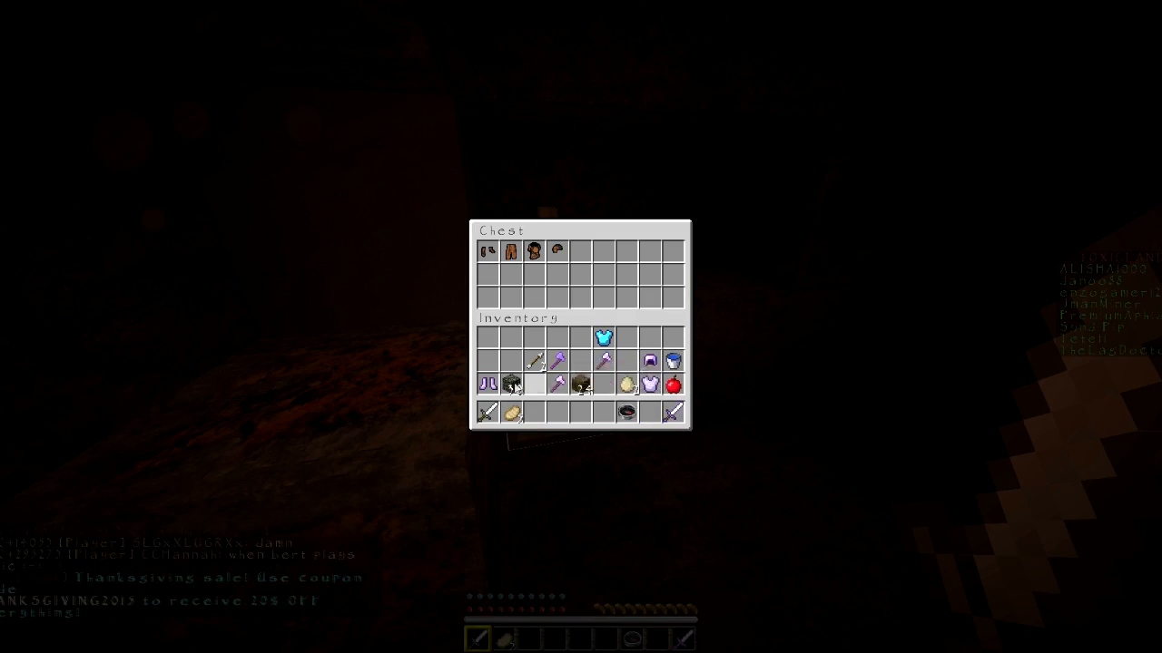
- Close the leather-armour chest, then the second chest once it is emptied
key("Escape")
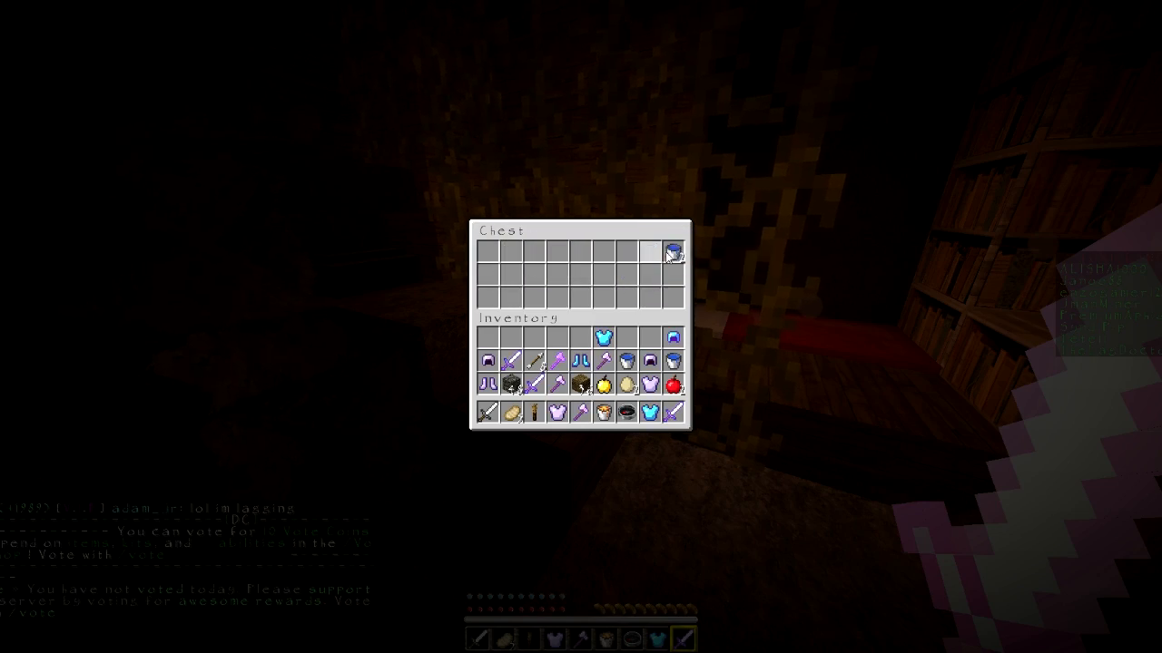
key("Escape")
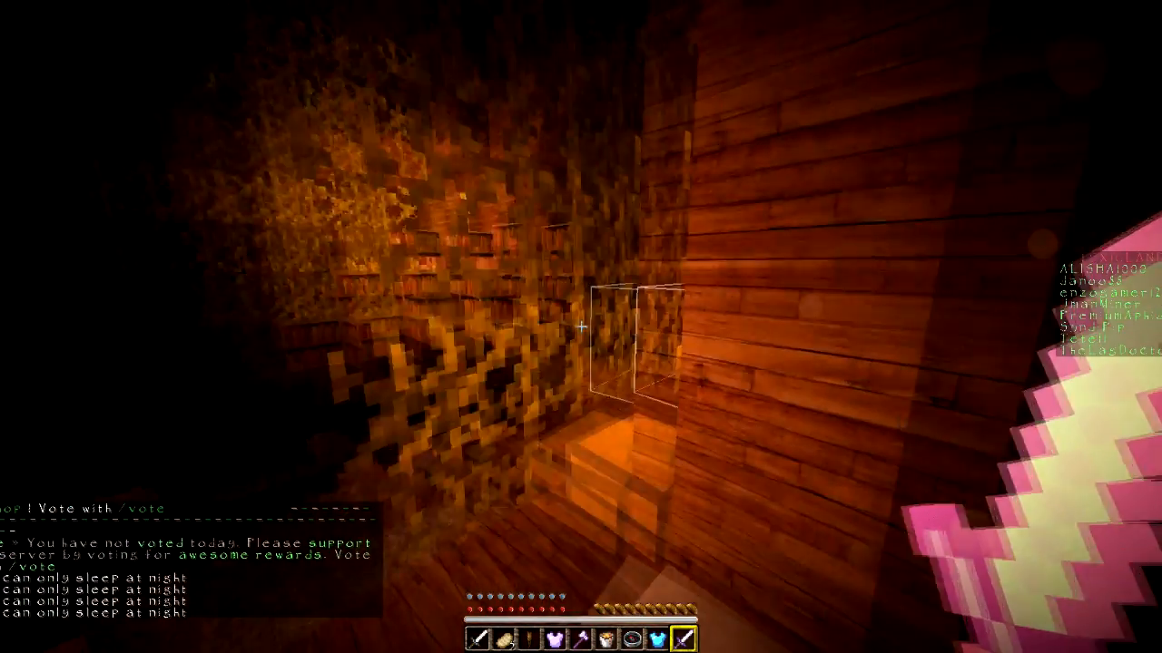
- Open the inventory to move the diamond armour pieces into the armour slots
key("e")
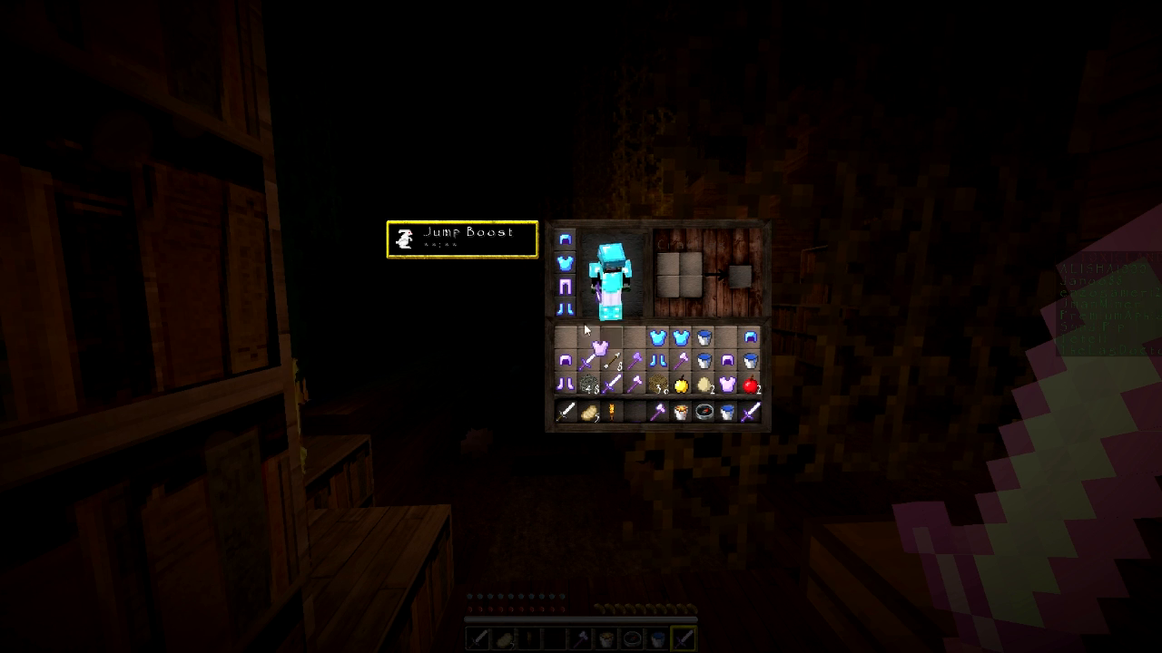
mouse_move(593, 415)
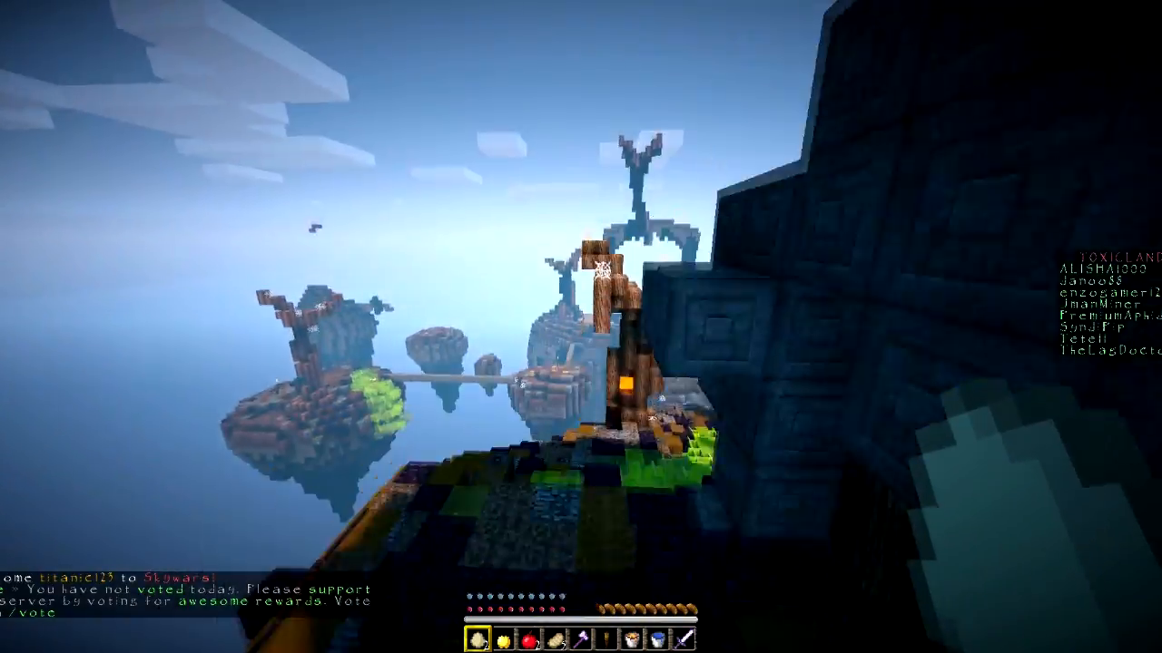
mouse_move(581, 327)
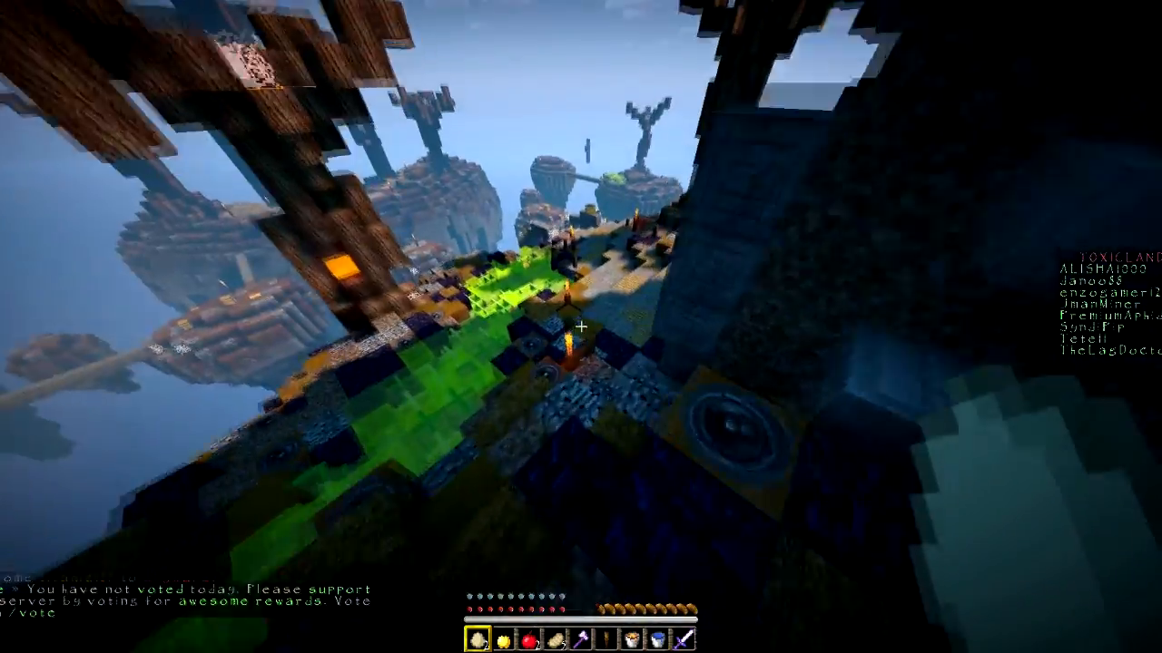
mouse_move(581, 327)
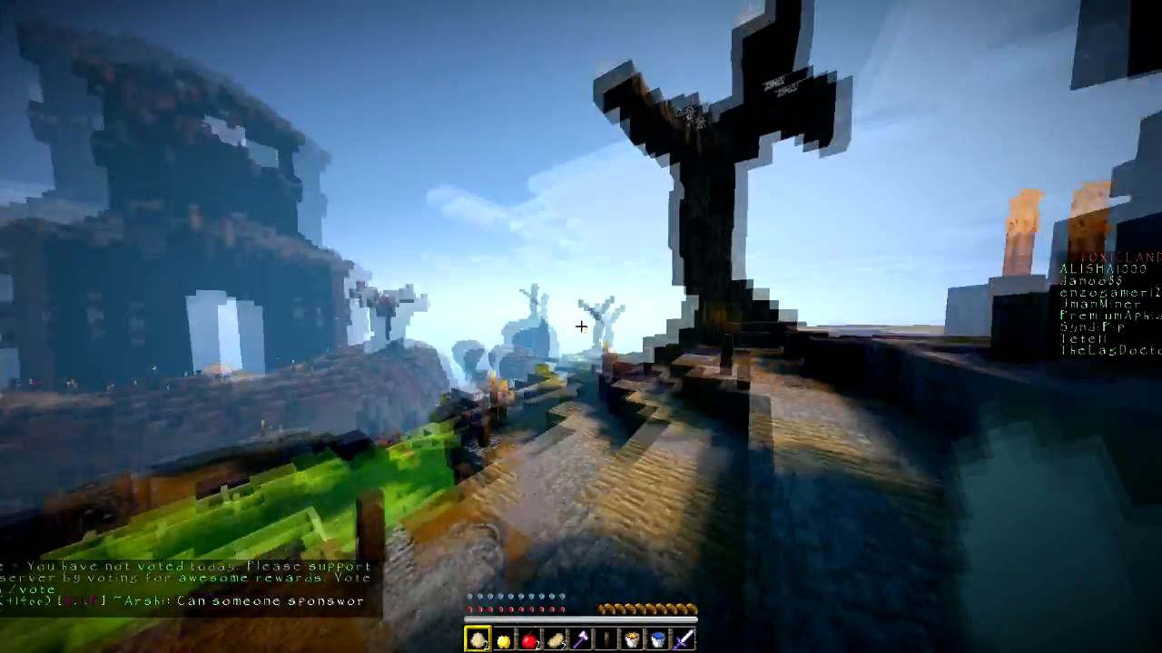
- Check the inventory before placing pink blocks at the spawn island's edge
key("e")
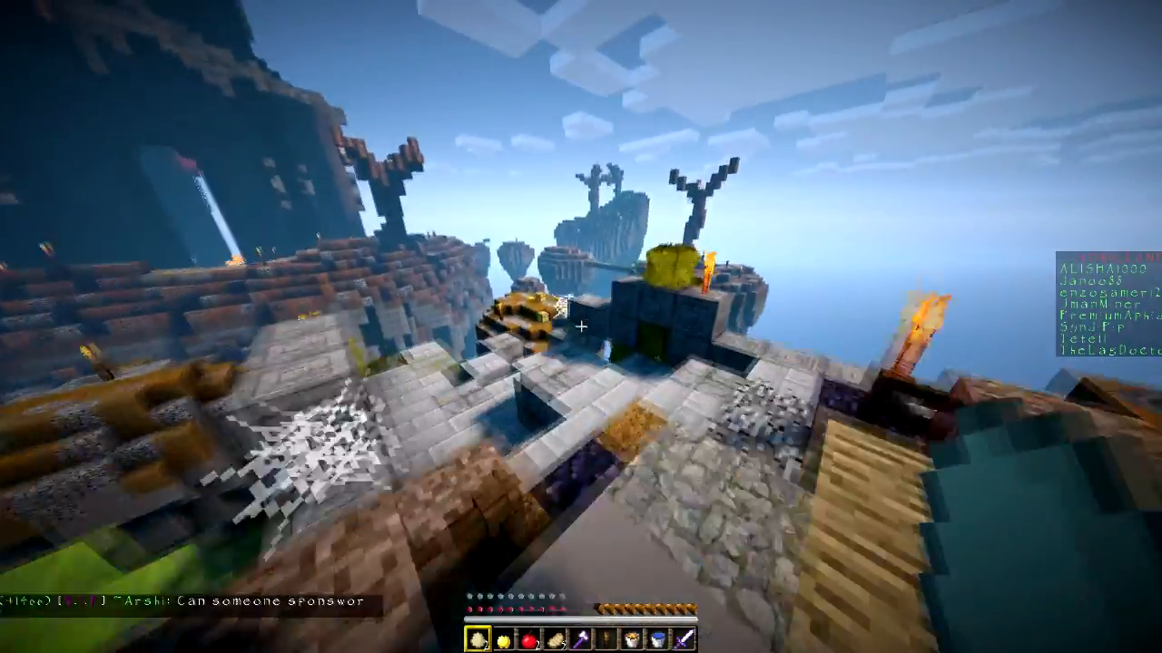
mouse_move(581, 326)
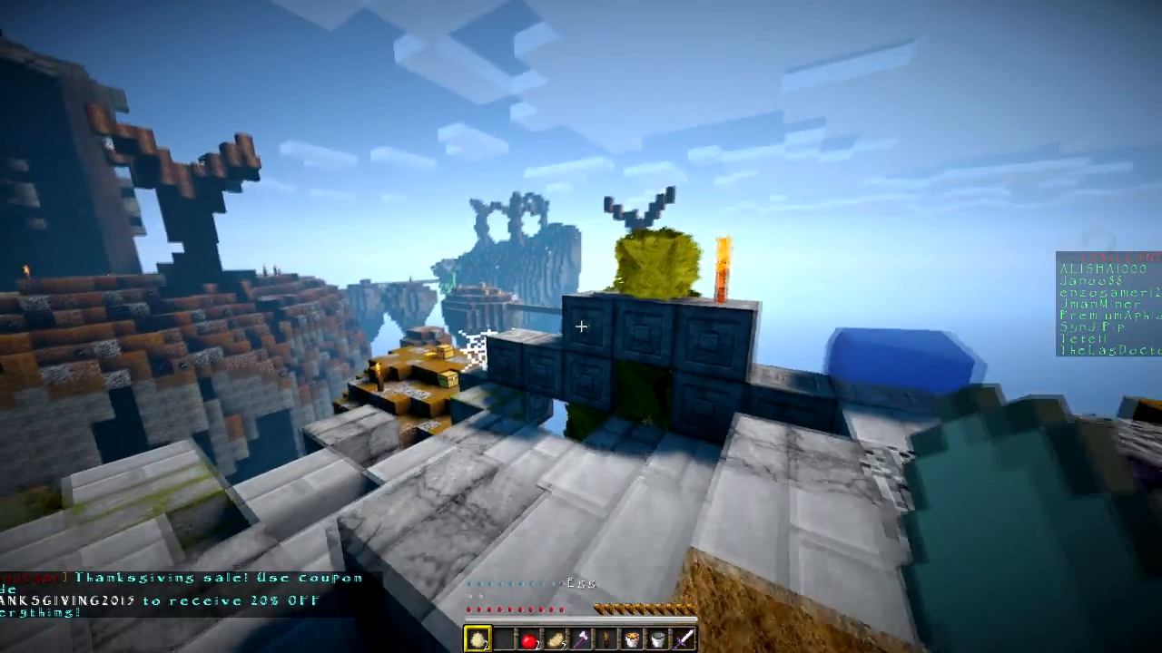
mouse_move(581, 326)
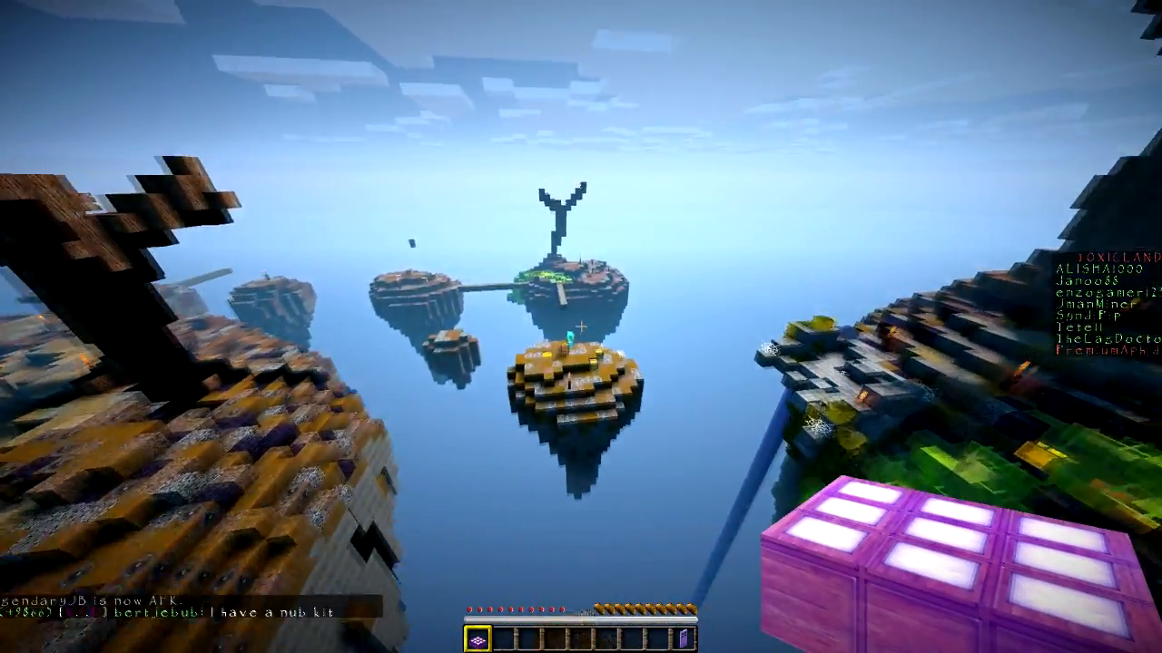
mouse_move(581, 326)
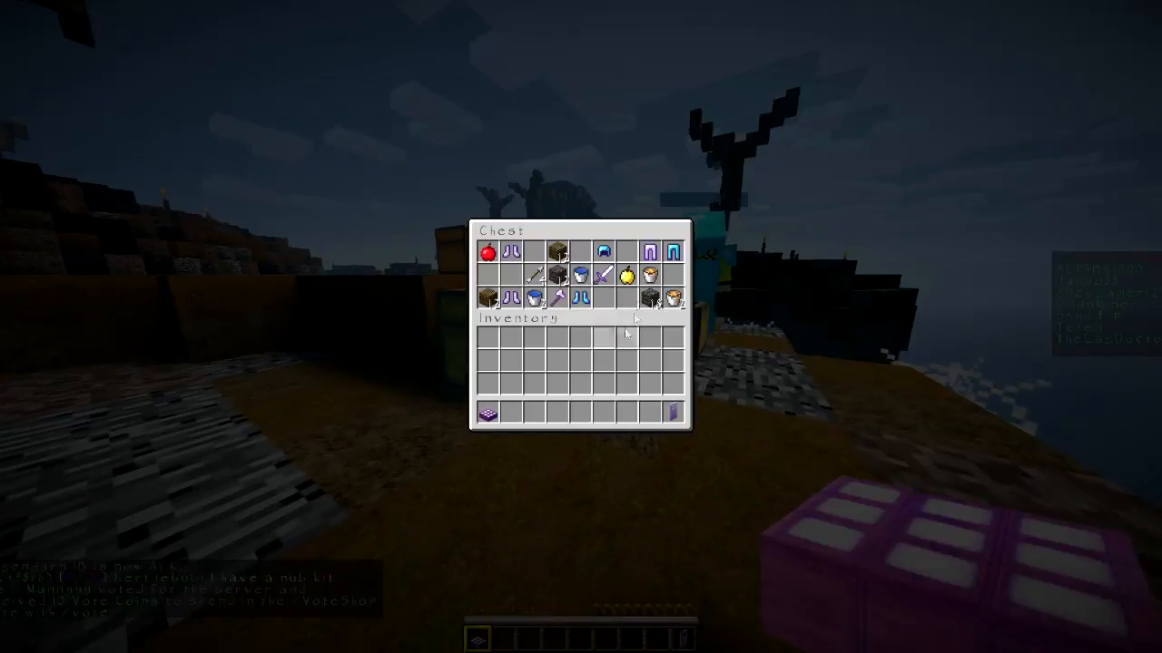
- Close the stocked chest, pause to the Game menu and pick a menu option
key("Escape")
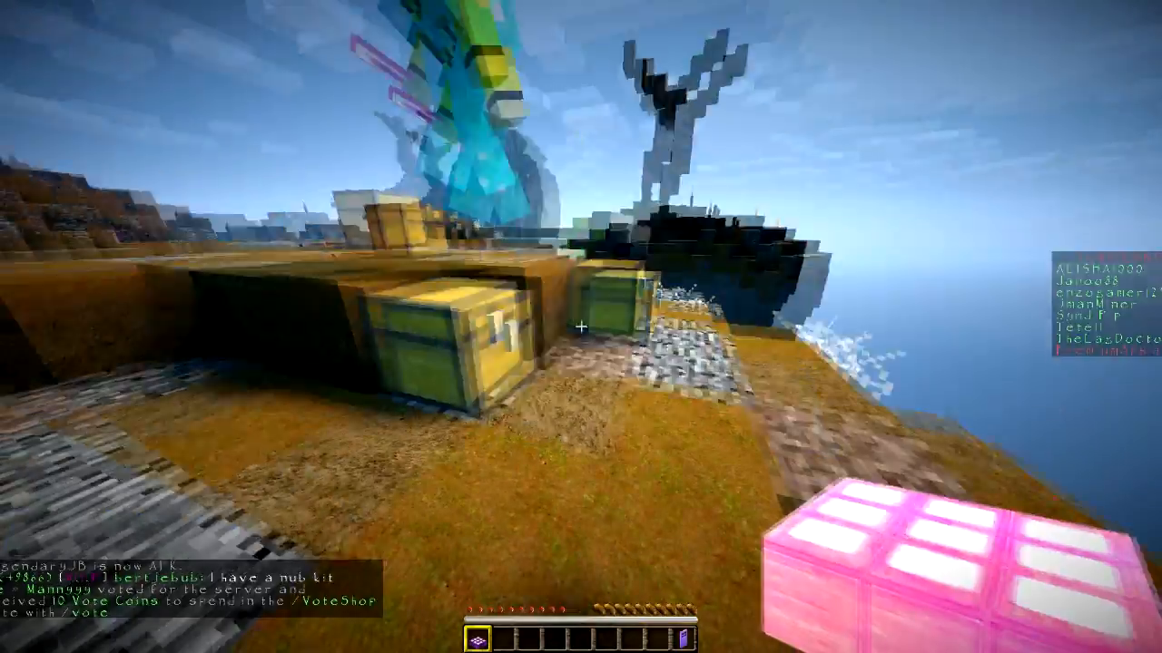
key("Escape")
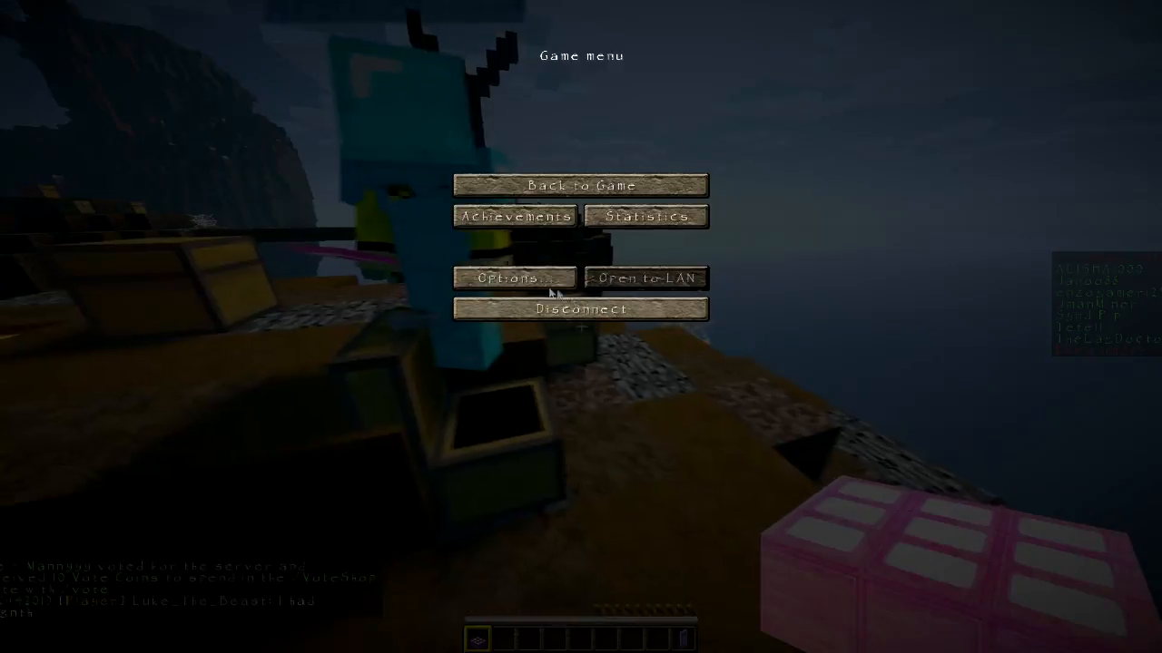
left_click(578, 185)
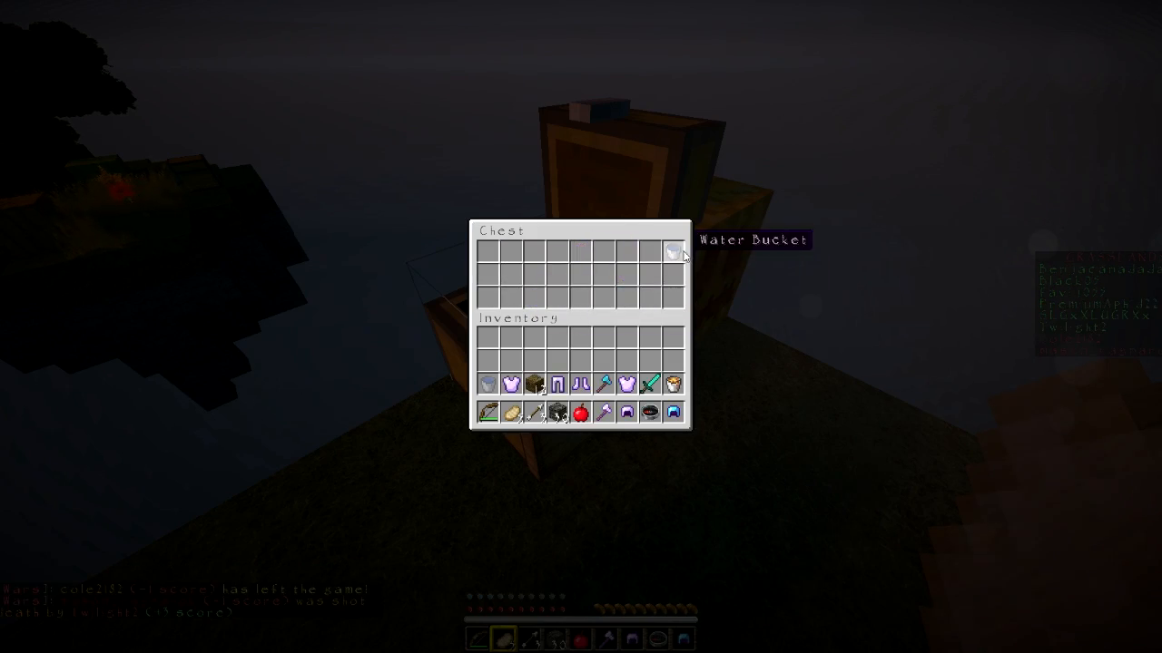
- Close the looted chest, leaving only the Water Bucket inside
key("Escape")
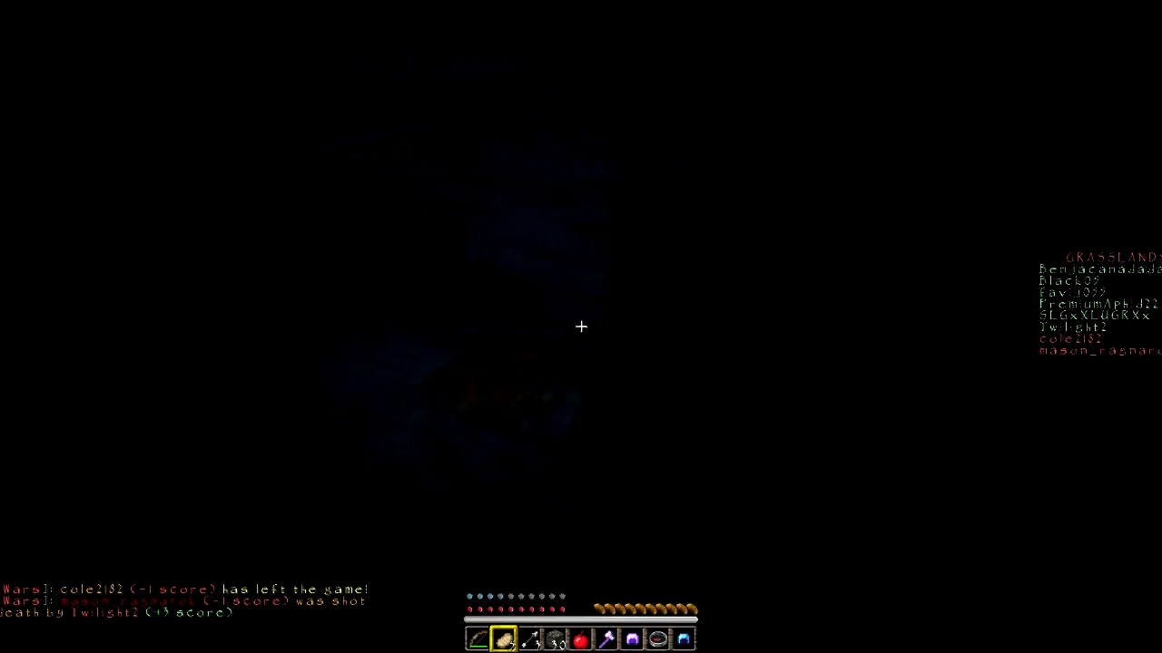
- Check the inventory, then use the Lava Bucket beside the cobblestone blocks
left_click(555, 639)
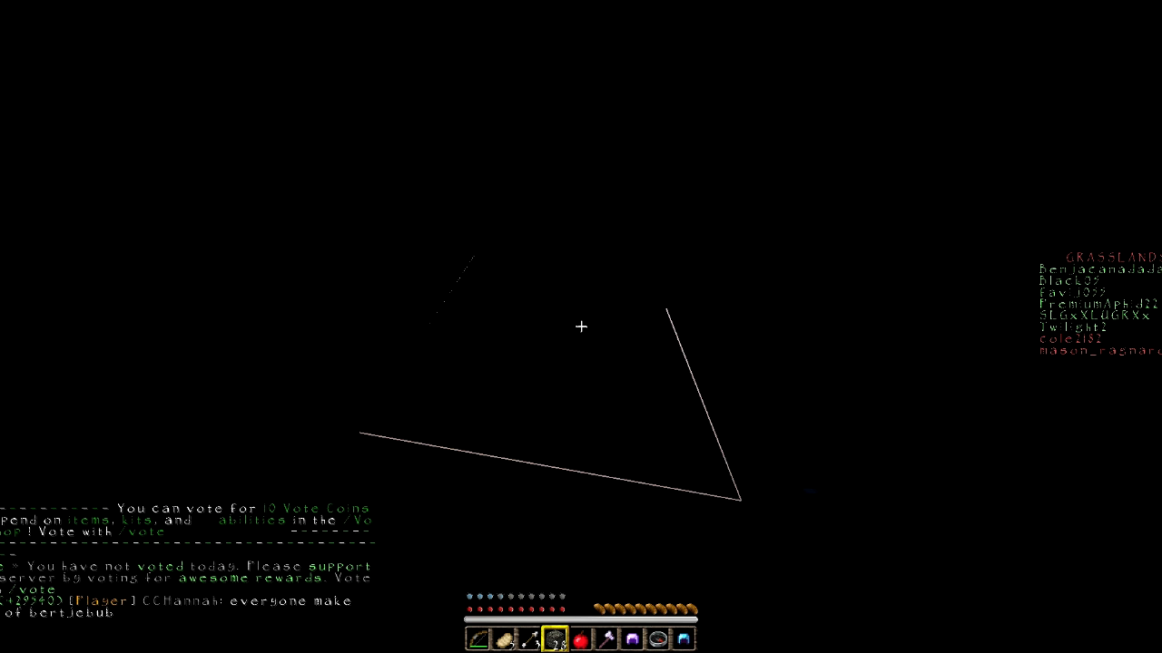
key("e")
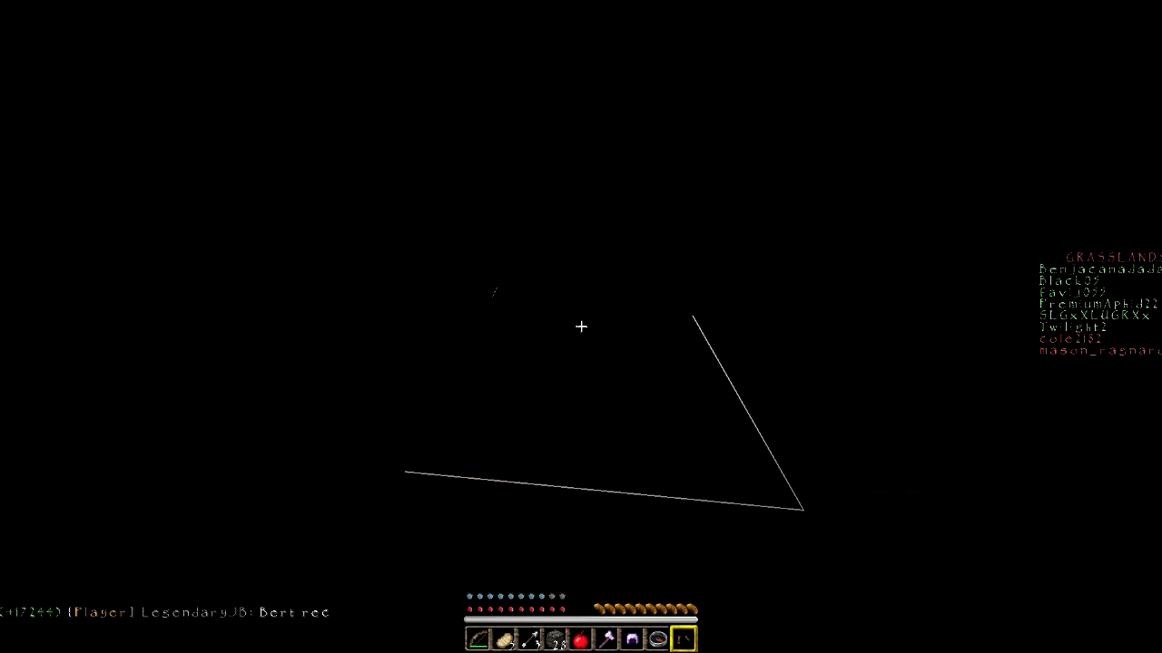
key("e")
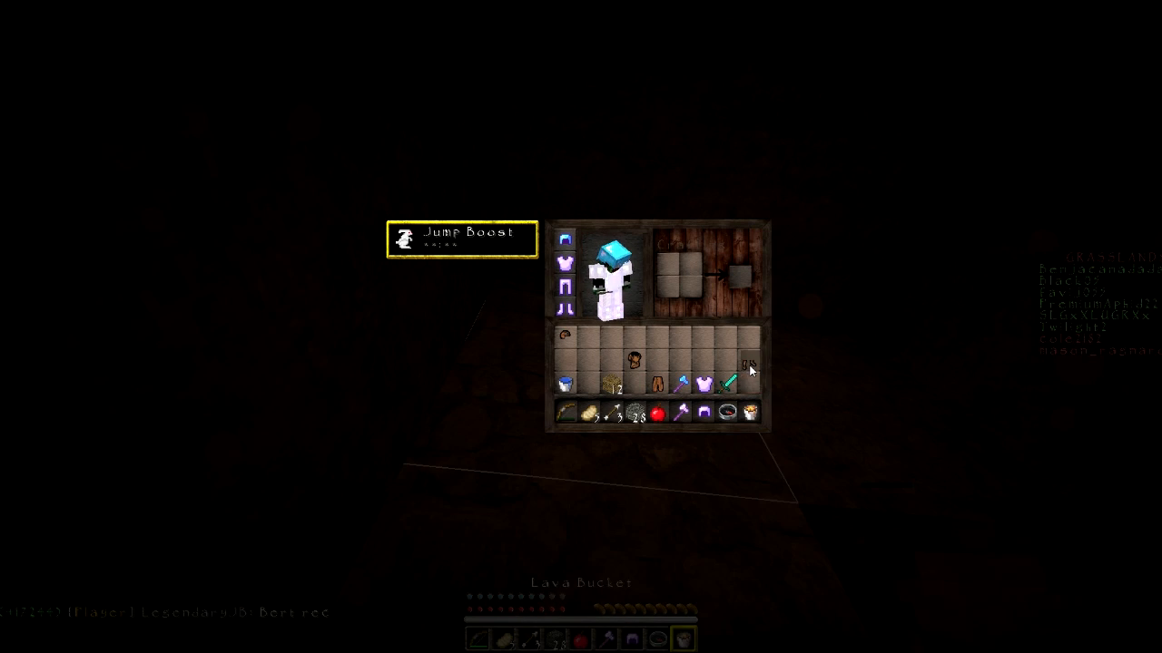
key("Escape")
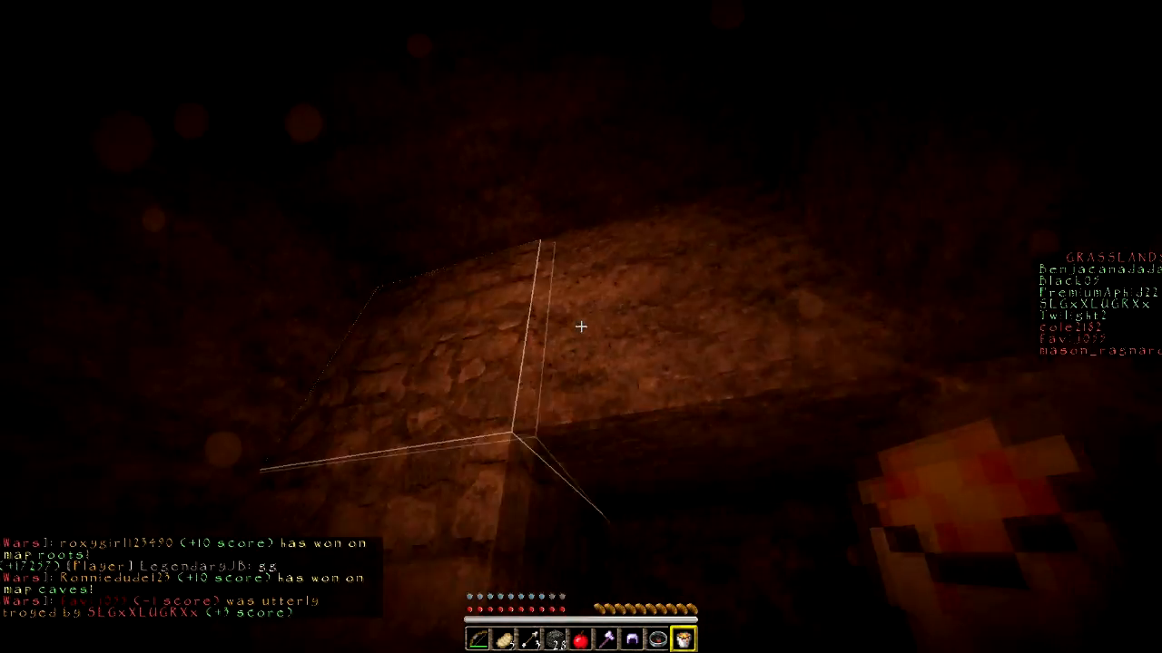
mouse_move(581, 327)
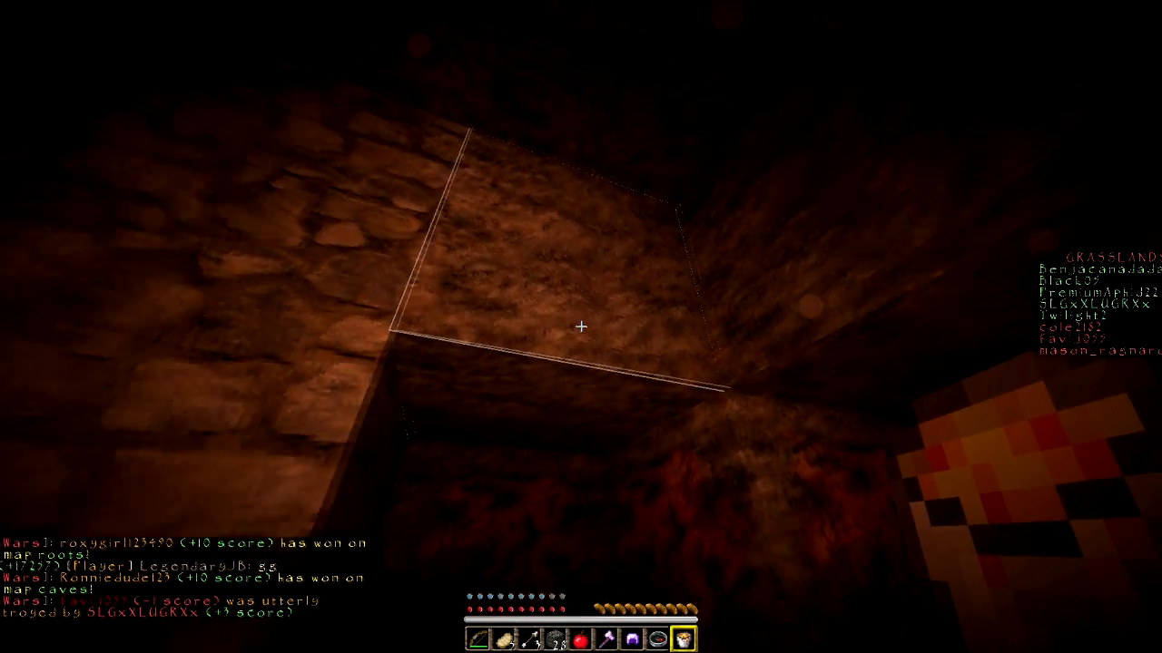
key("e")
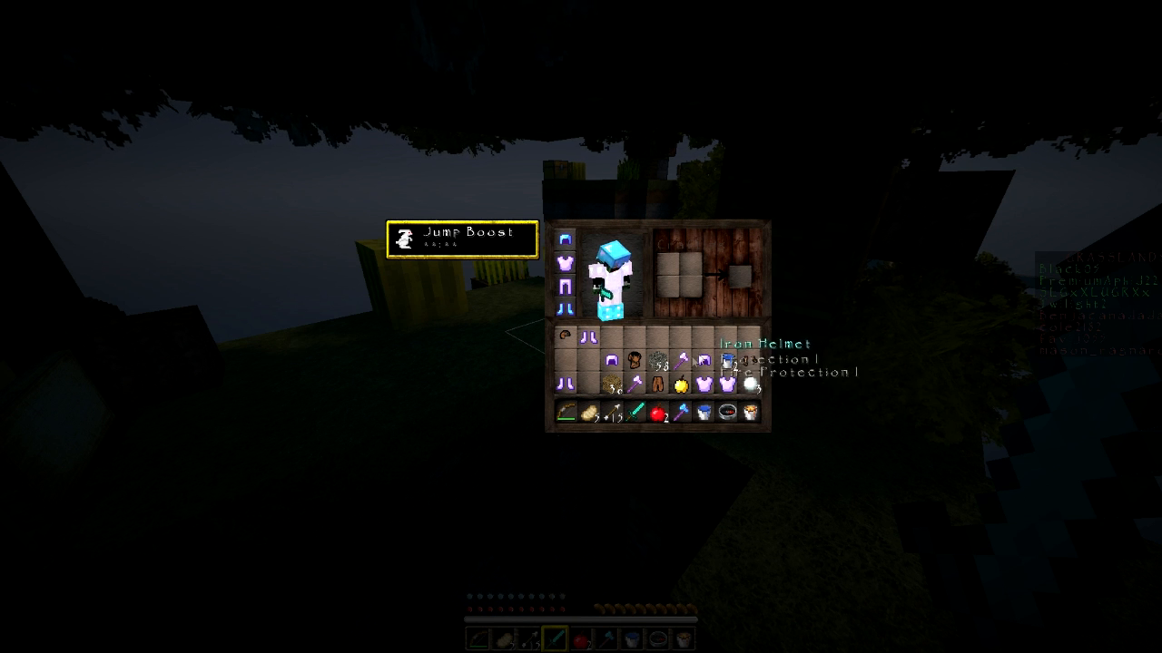
mouse_move(629, 411)
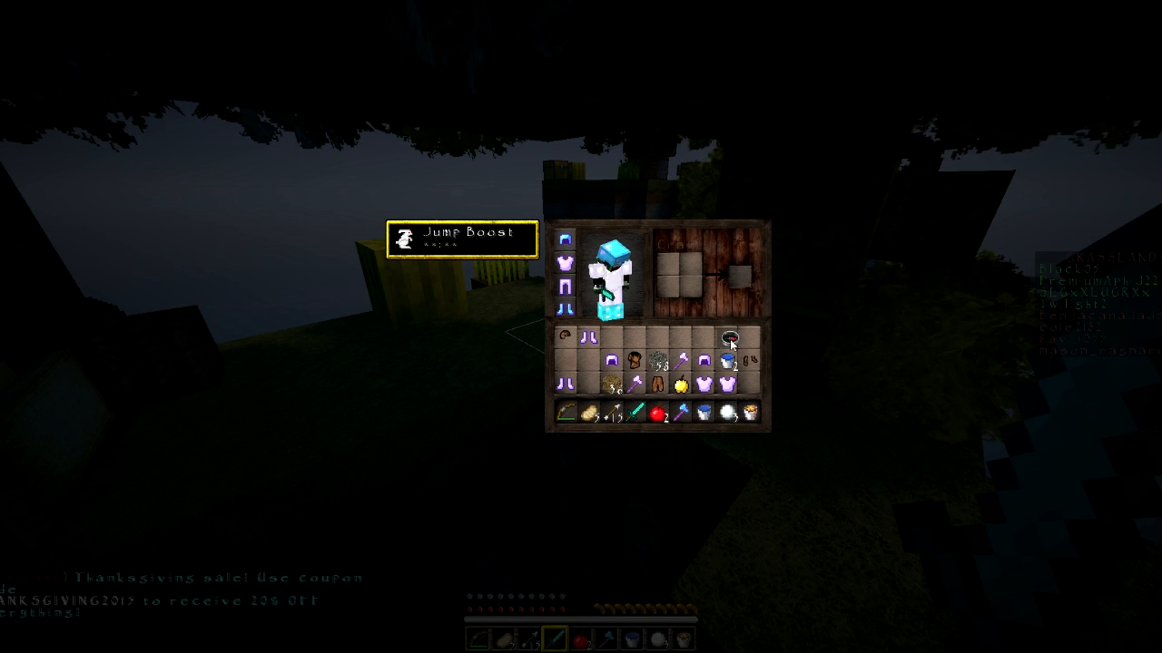
mouse_move(685, 390)
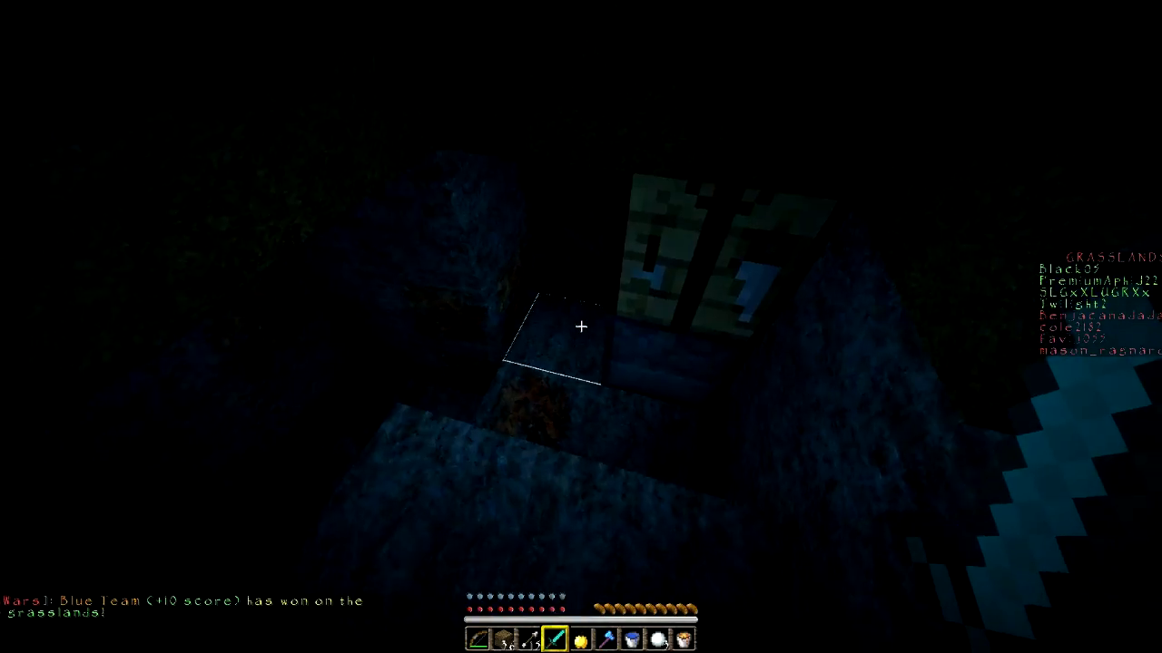
- Craft oak wood slabs from three planks and take them from the output
key("e")
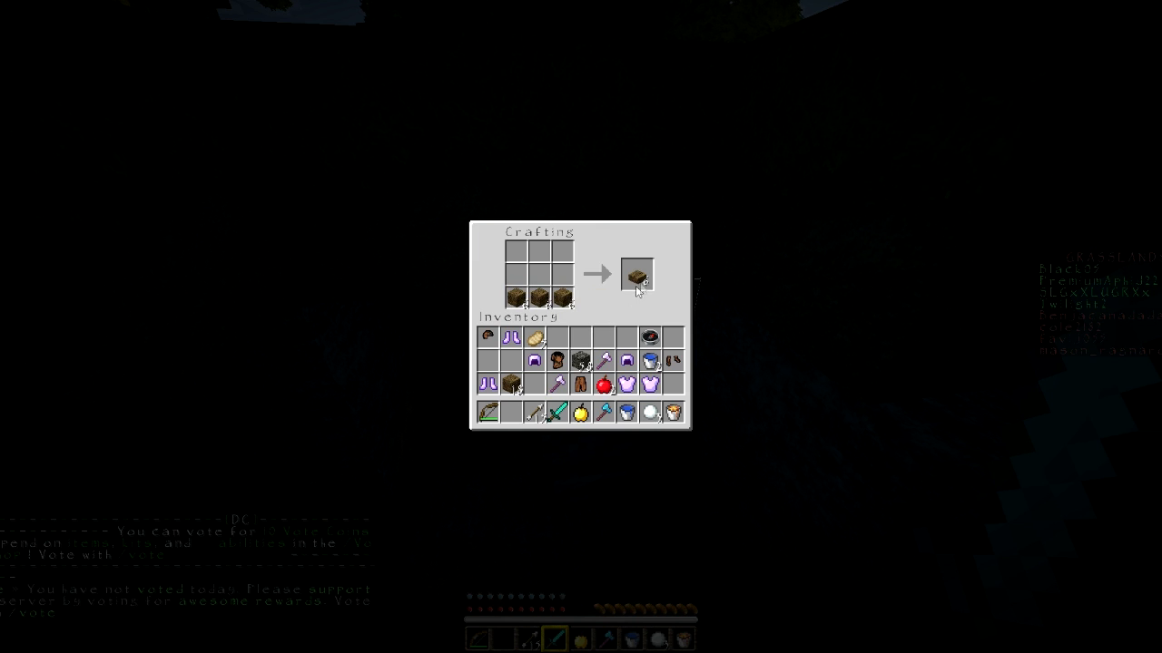
left_click(638, 274)
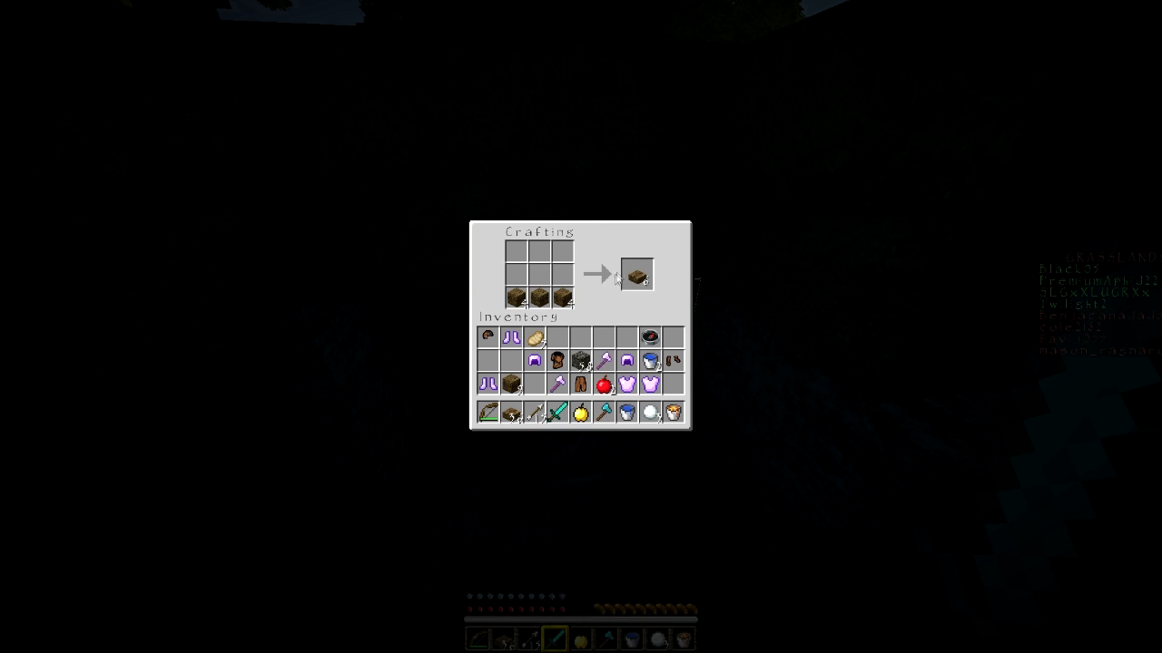
mouse_move(637, 274)
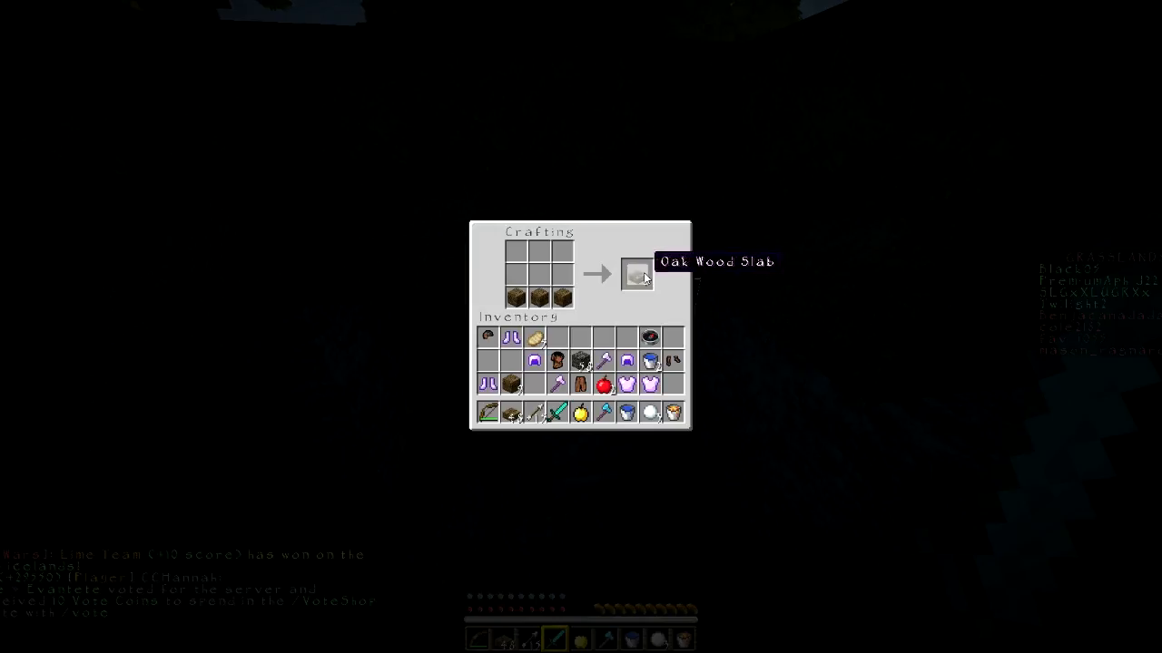
- Close the crafting table and open a nearby loot chest
key("Escape")
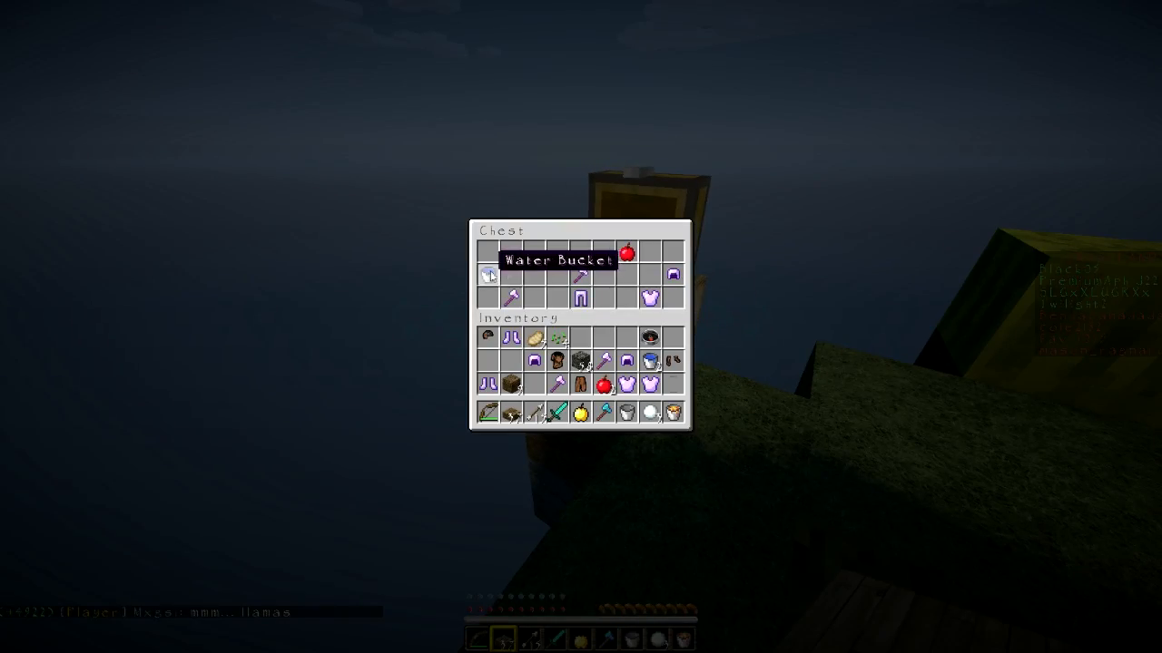
- Close the first and second chests after looting water buckets and cobblestone
key("Escape")
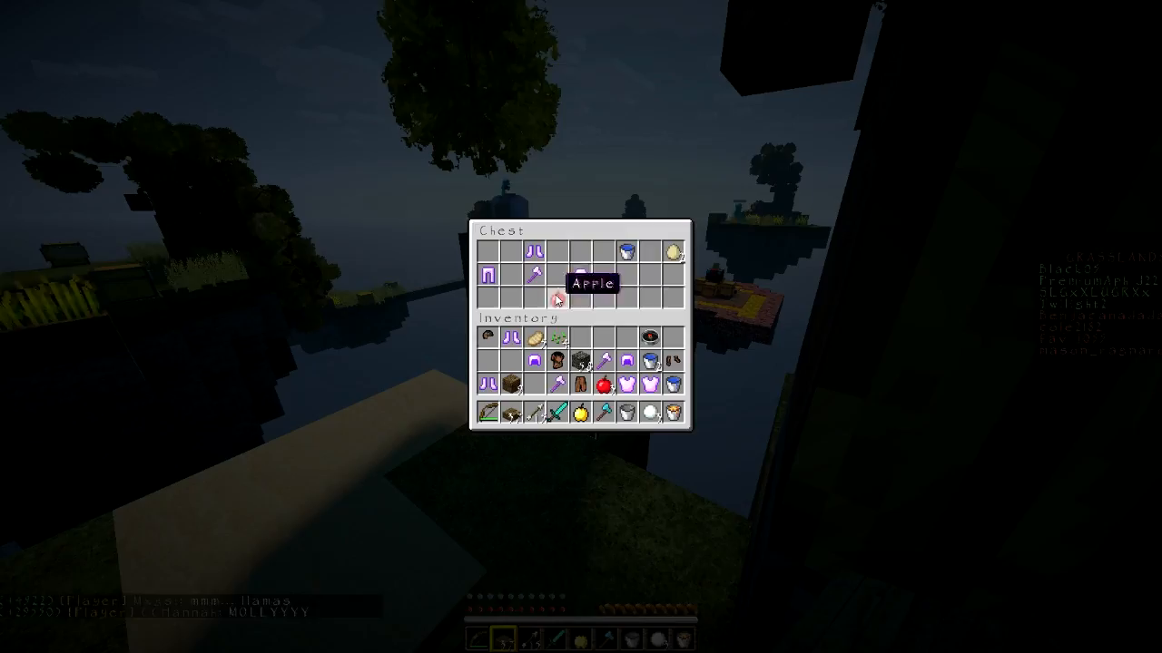
key("Escape")
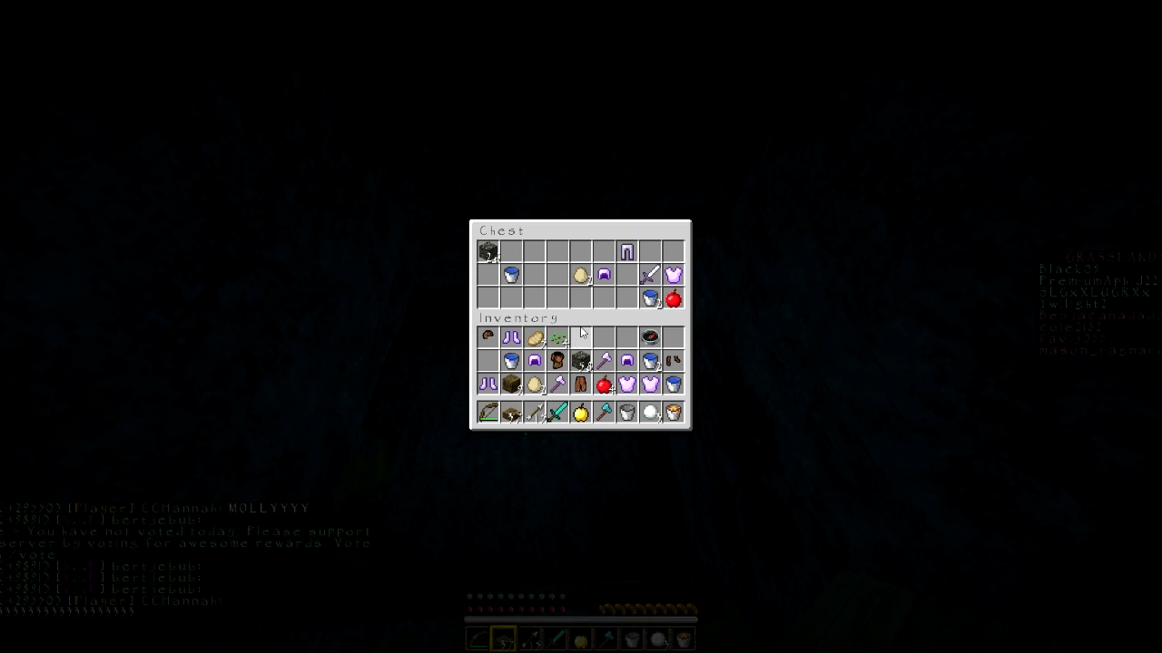
mouse_move(649, 298)
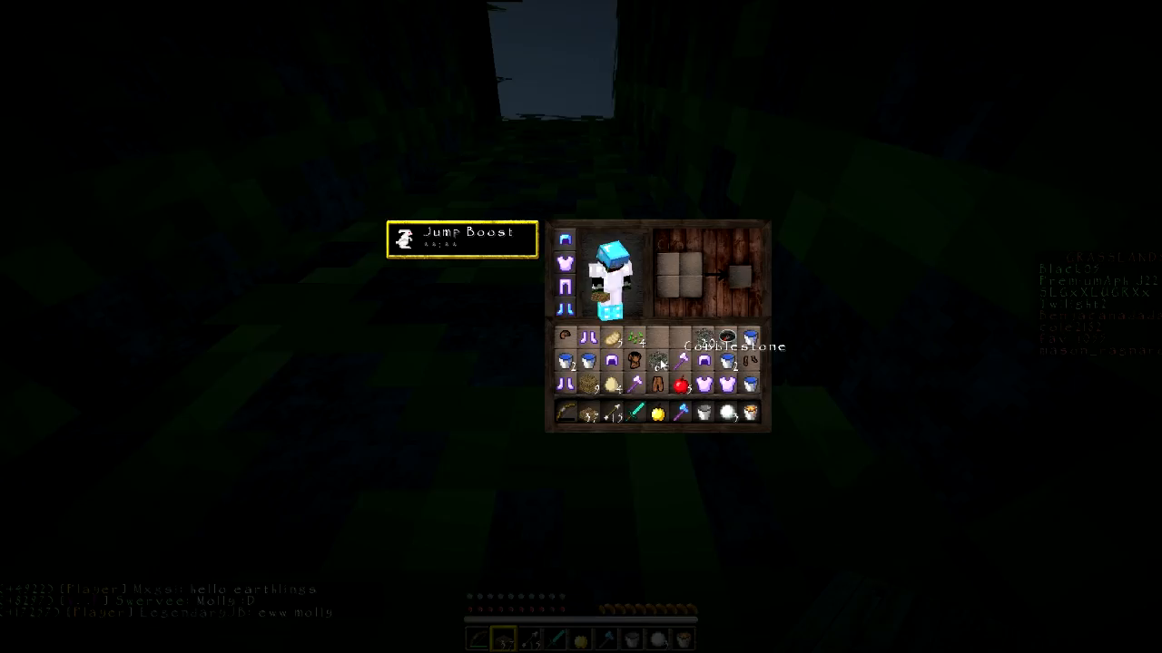
- Close the inventory and open the next chest of armour and a water bucket
key("e")
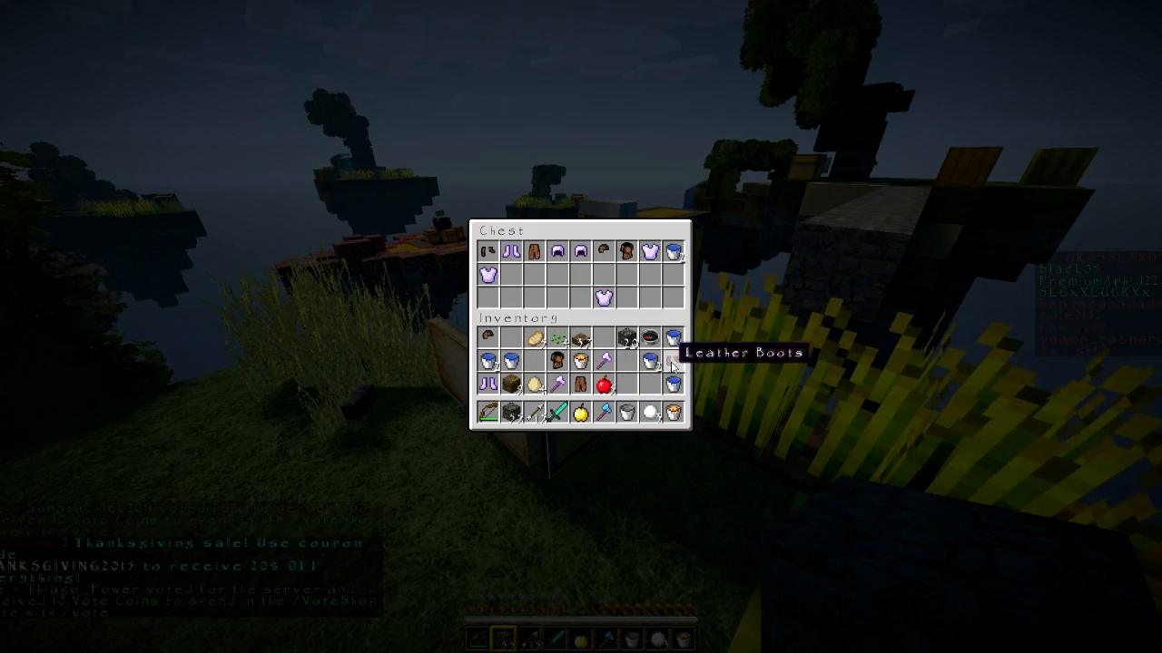
- Close the chest and eat a golden apple for Absorption
key("Escape")
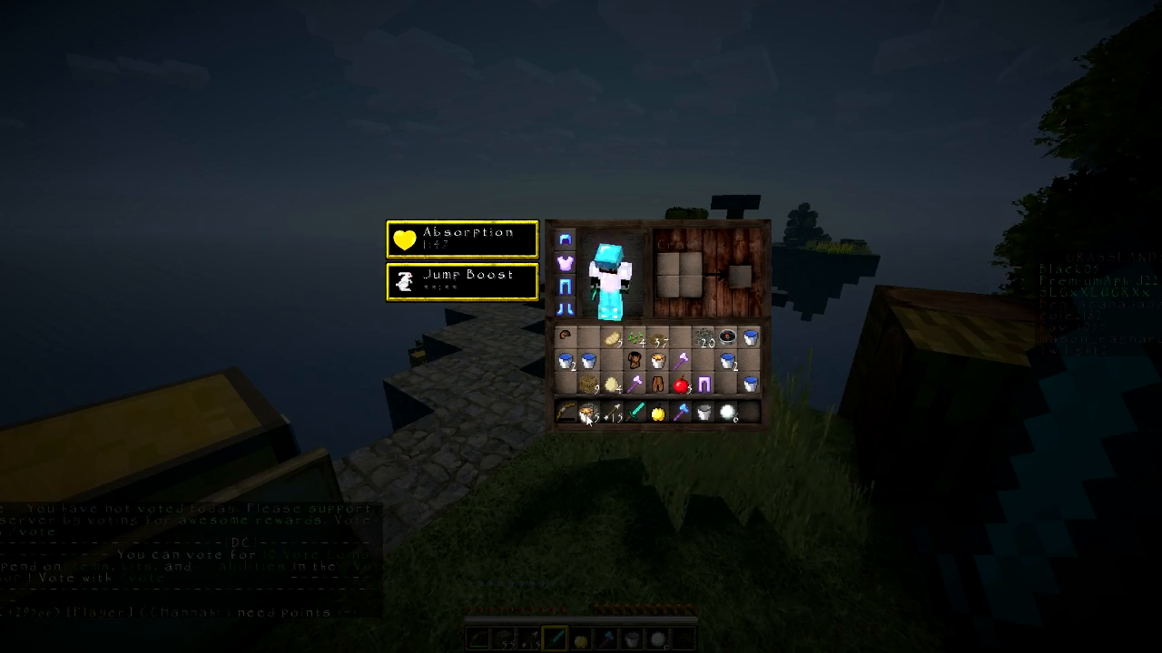
- Scout along the cobblestone bridge with the diamond sword, then return and view the inventory
key("e")
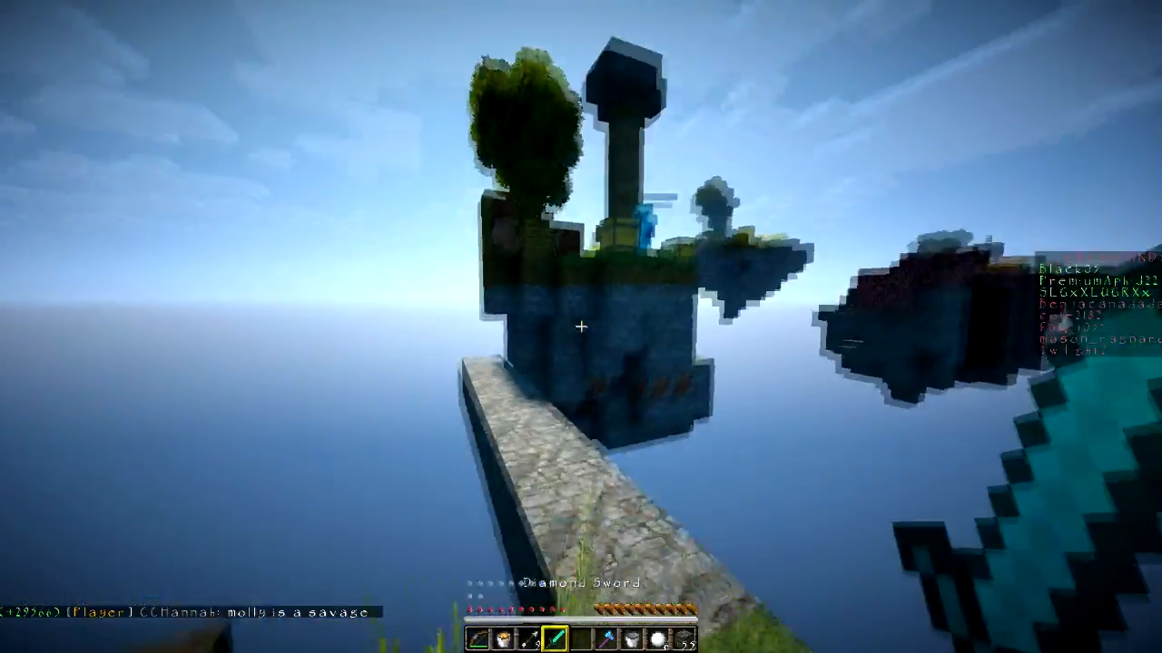
mouse_move(581, 327)
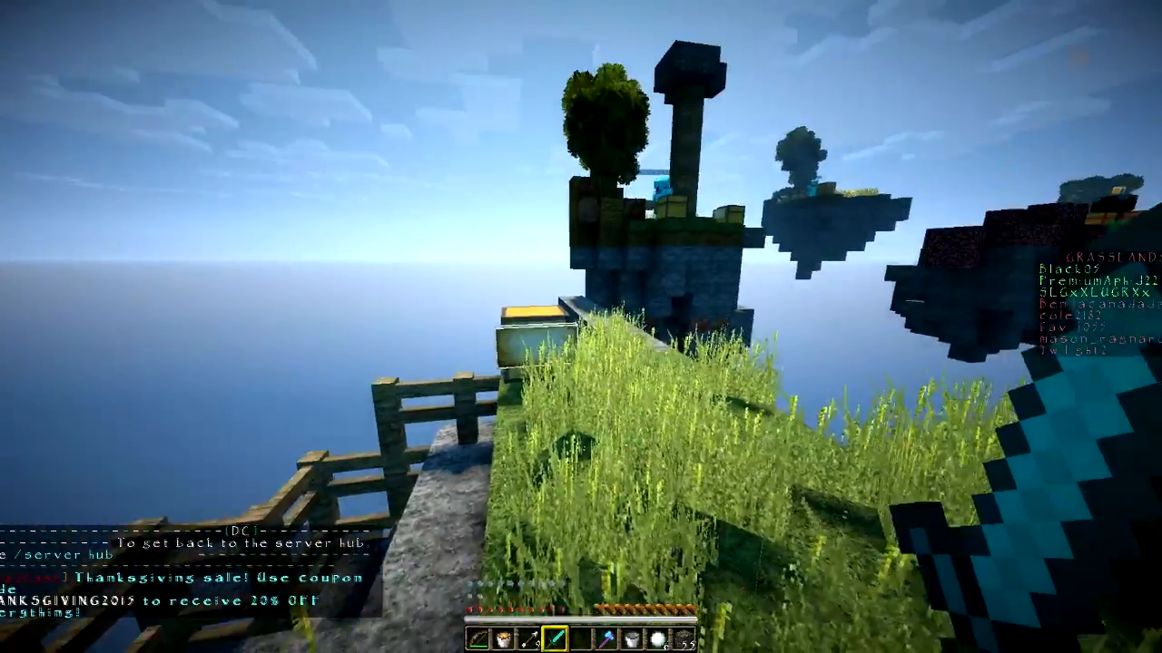
key("e")
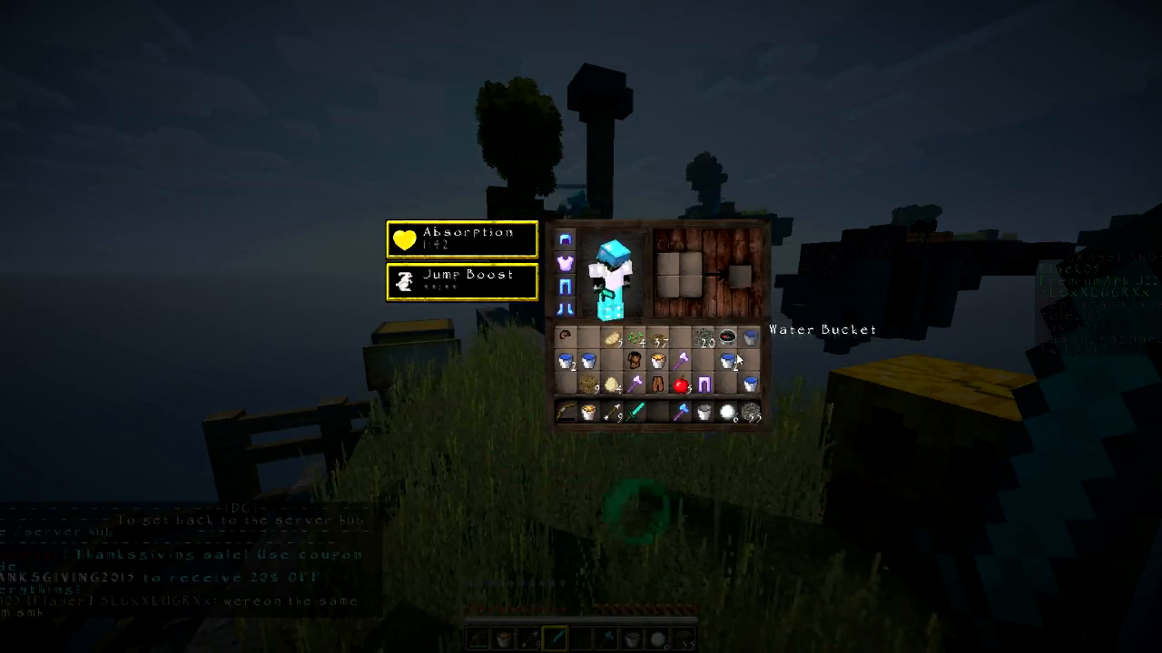
- Close the inventory and hold cobblestone to deal with lava on the bridge
key("Escape")
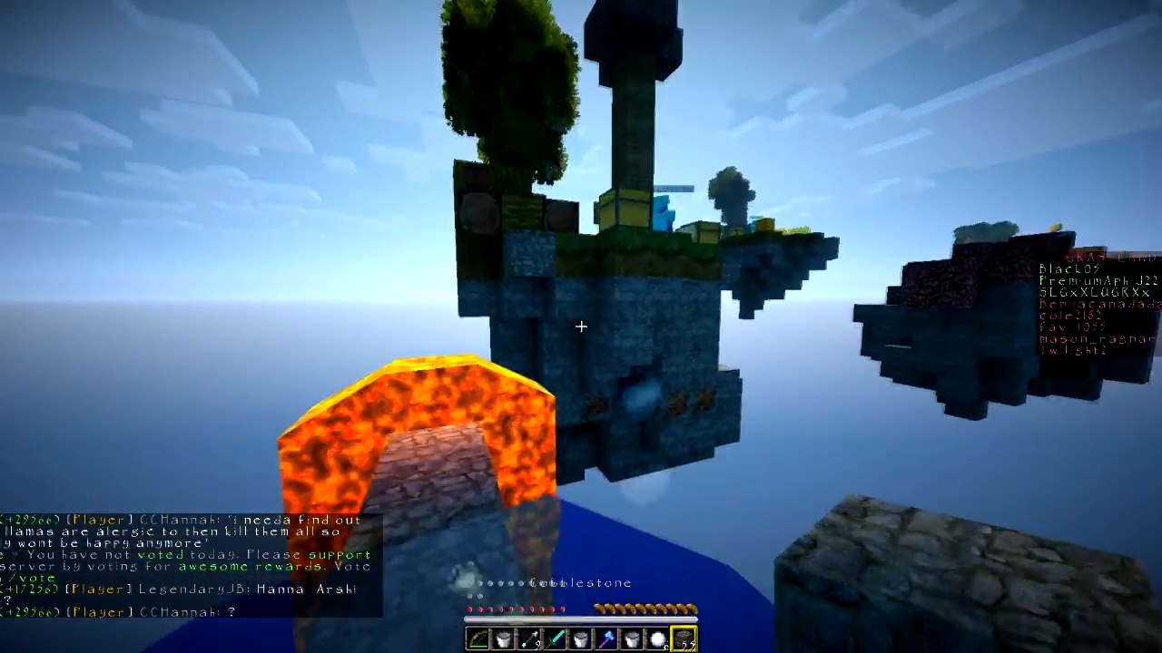
mouse_move(581, 327)
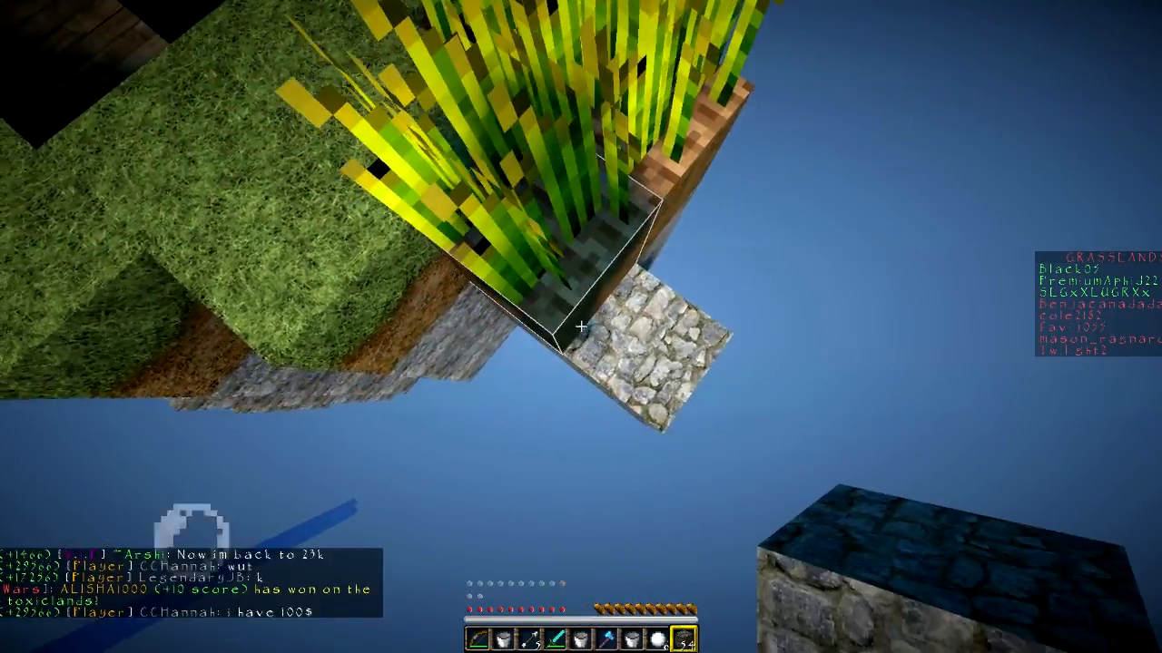
- Place cobblestone under the island's grass edge, then view the inventory
key("e")
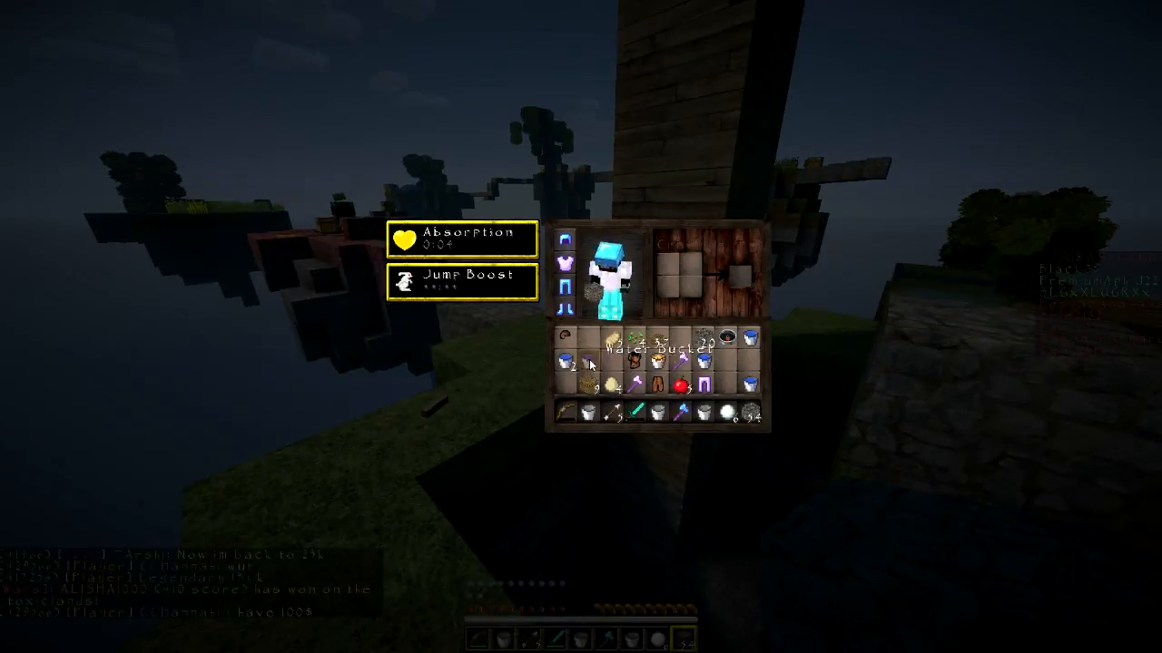